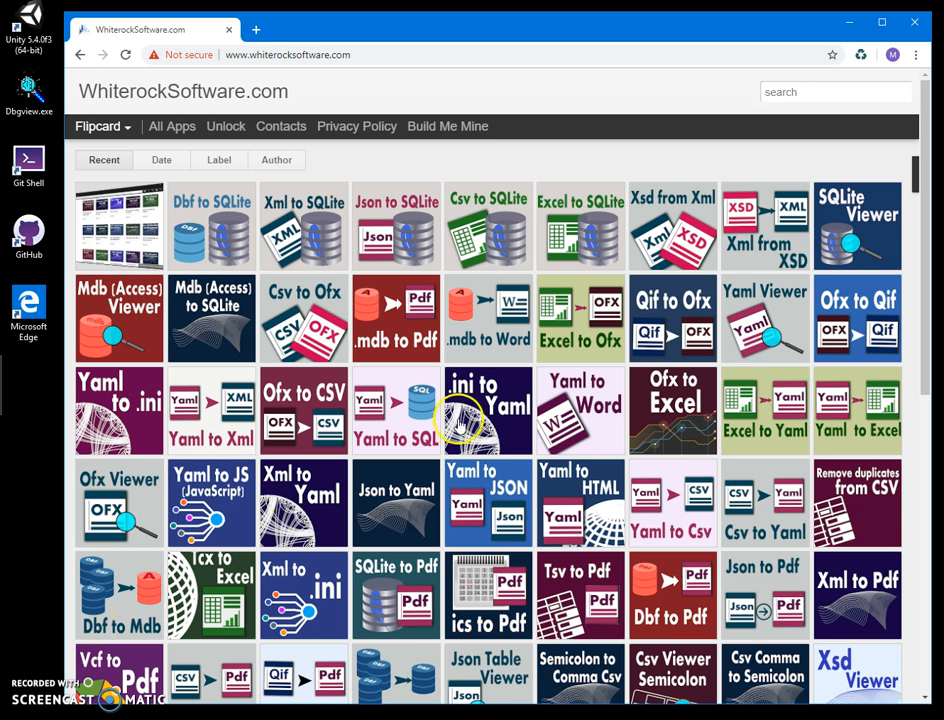
{"action": "mouse_move", "coordinate": [216, 344]}
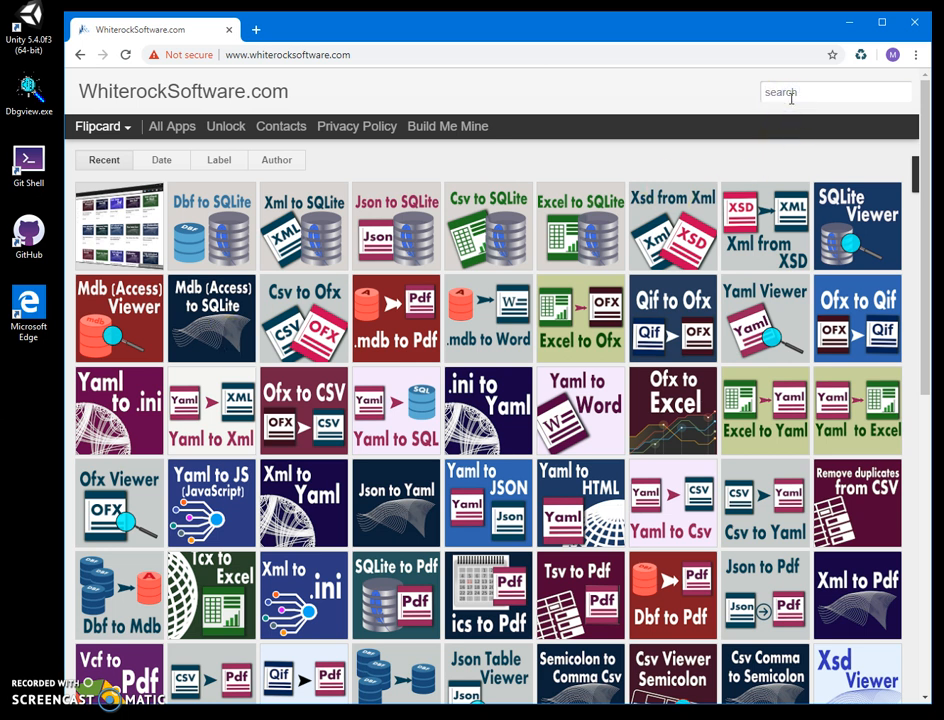
Step: Search the WhiterockSoftware site for "yaml" to list its YAML tools
{"action": "type", "text": "yaml"}
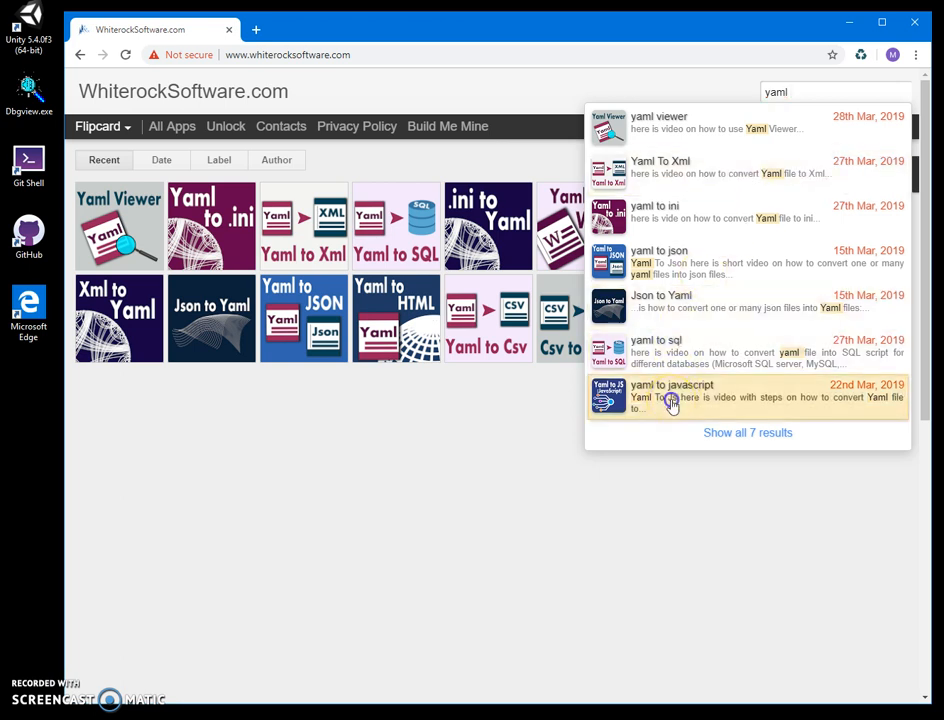
Step: Download YamlToJsSetup.zip from the Yaml to JavaScript post
{"action": "left_click", "coordinate": [670, 396]}
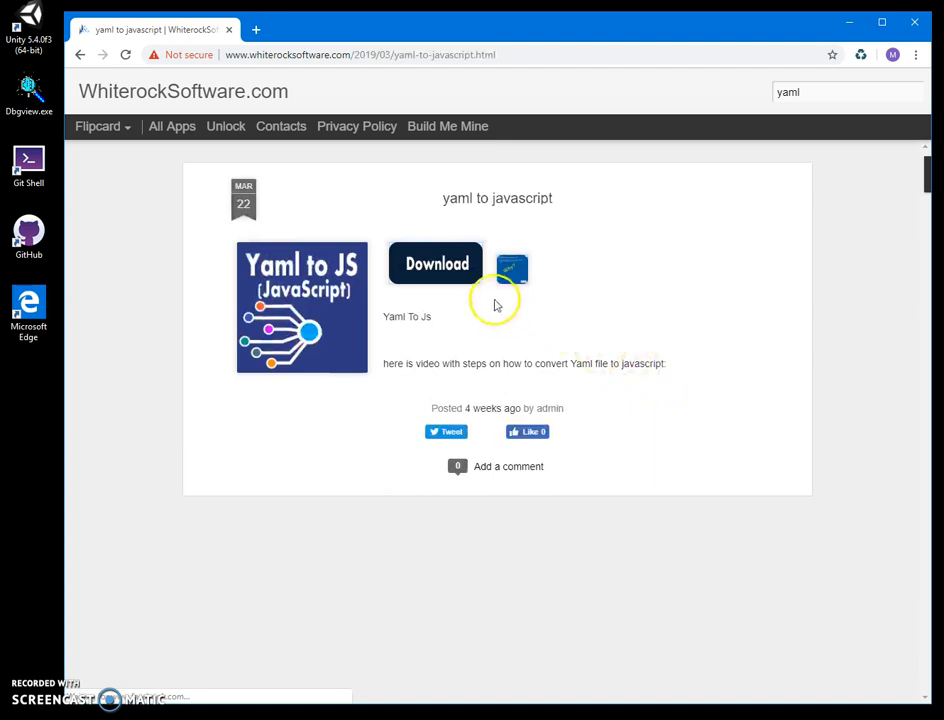
{"action": "left_click", "coordinate": [436, 264]}
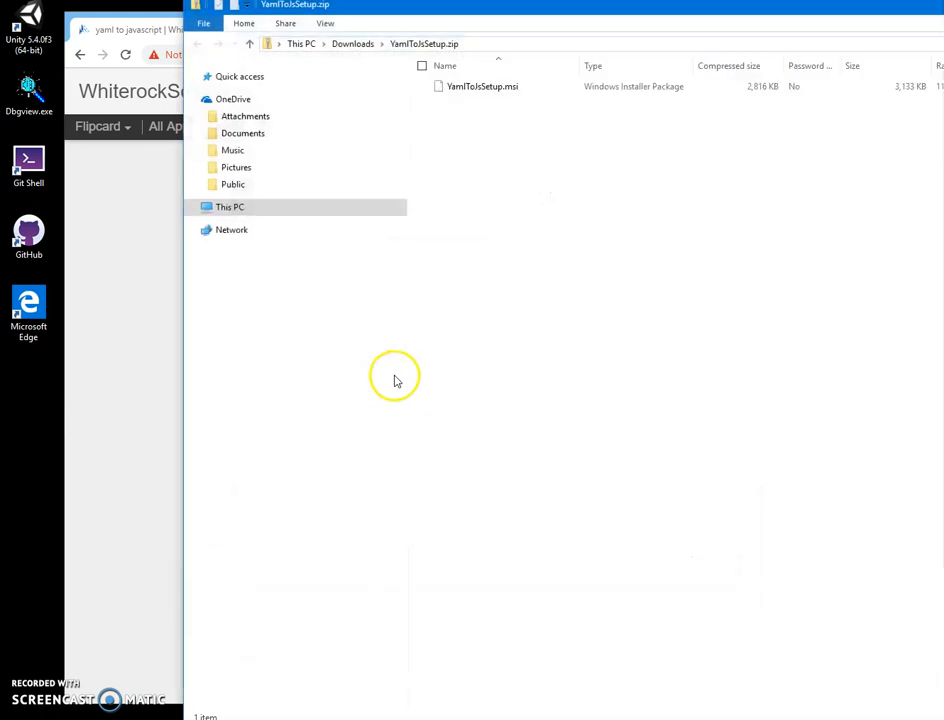
Step: Run YamlToJsSetup.msi past SmartScreen to install Yaml To Js on the desktop
{"action": "left_click", "coordinate": [480, 86]}
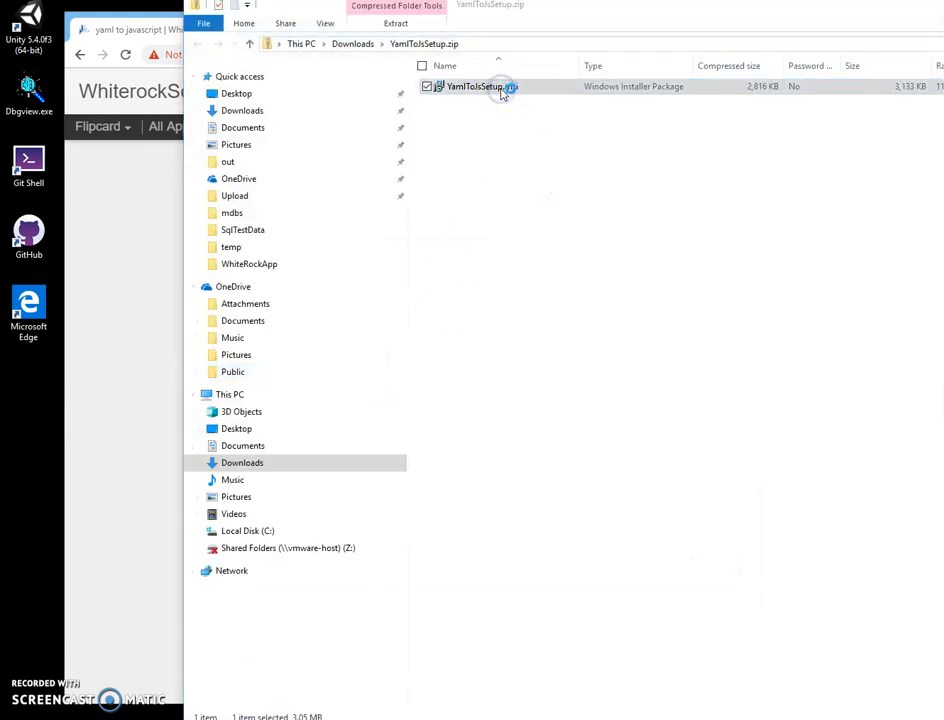
{"action": "double_click", "coordinate": [484, 86]}
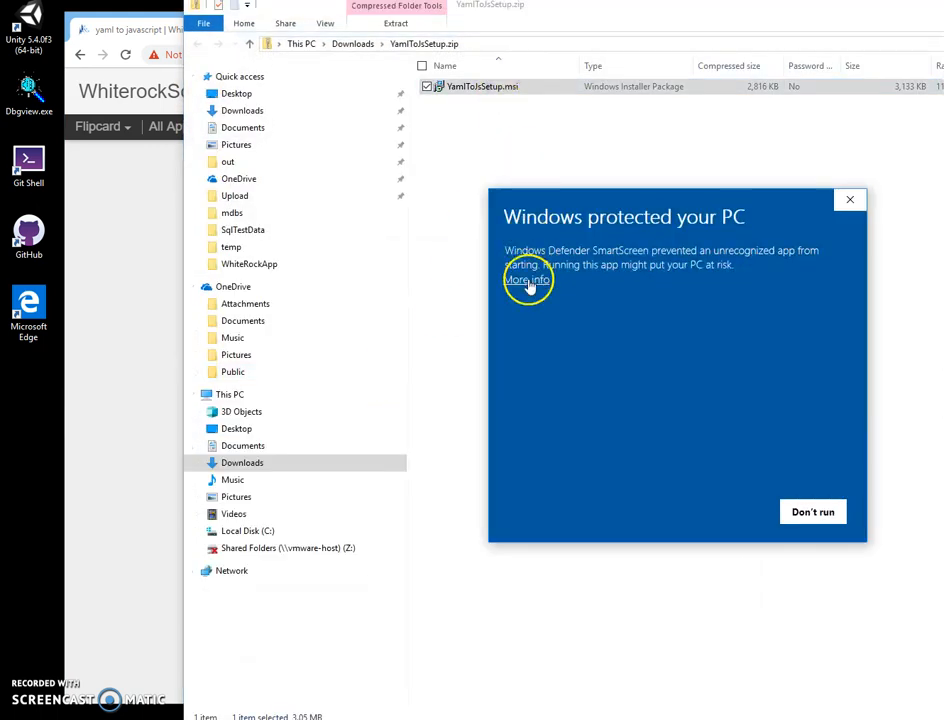
{"action": "left_click", "coordinate": [524, 280]}
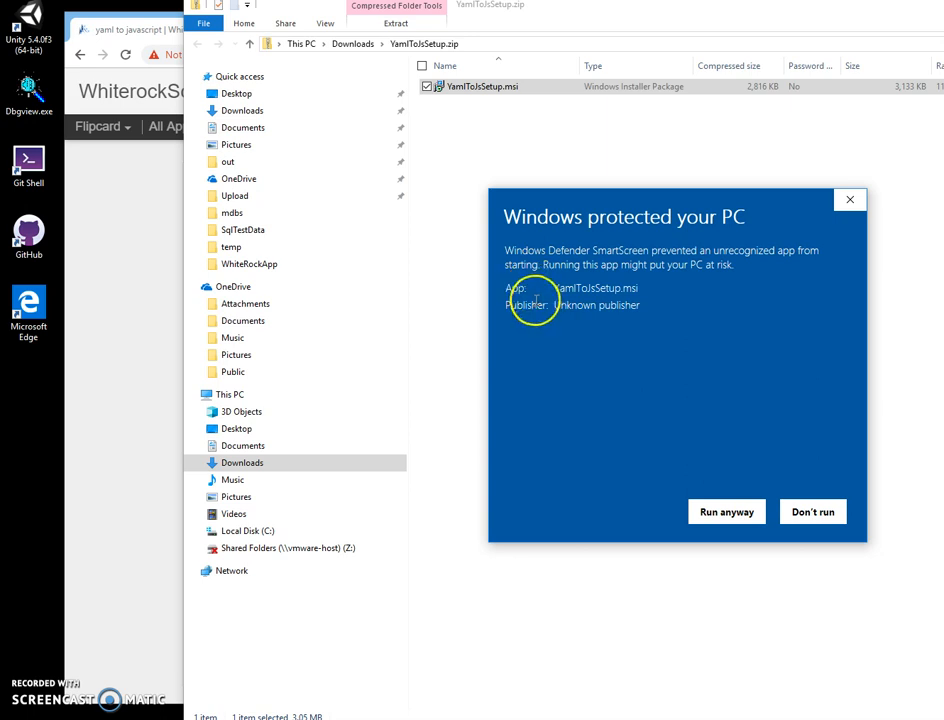
{"action": "mouse_move", "coordinate": [644, 318]}
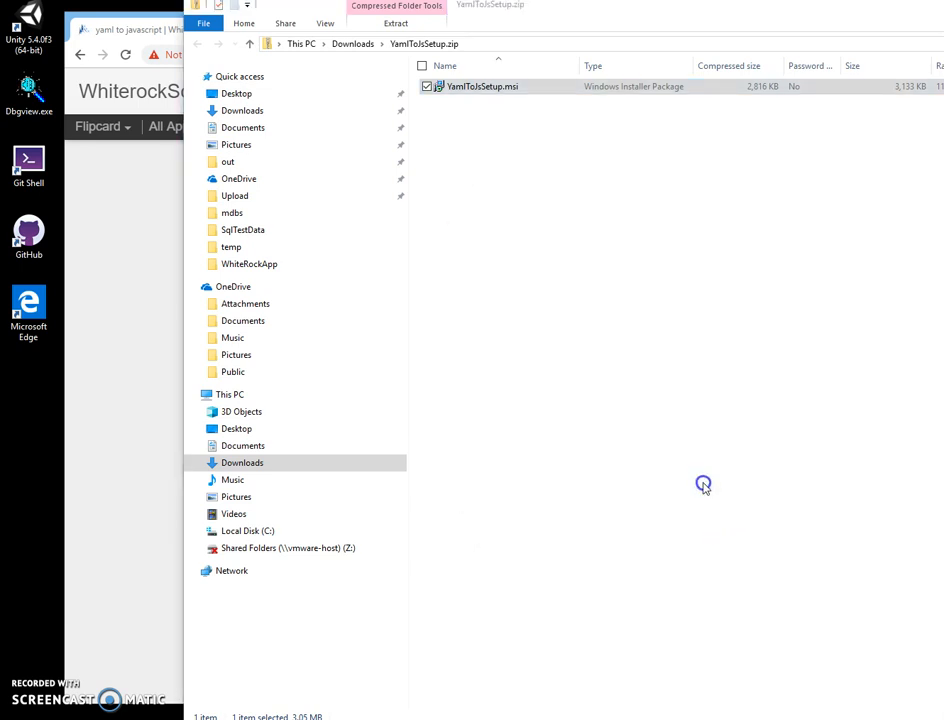
{"action": "double_click", "coordinate": [484, 86]}
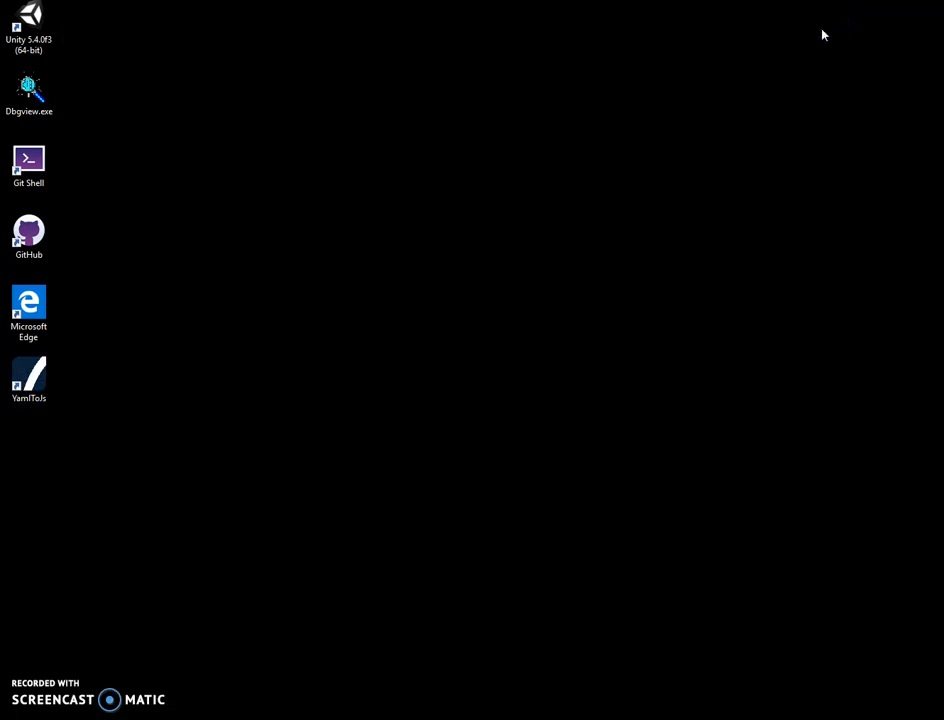
Step: Launch Yaml To Js from its desktop shortcut and position its window
{"action": "left_click", "coordinate": [28, 378]}
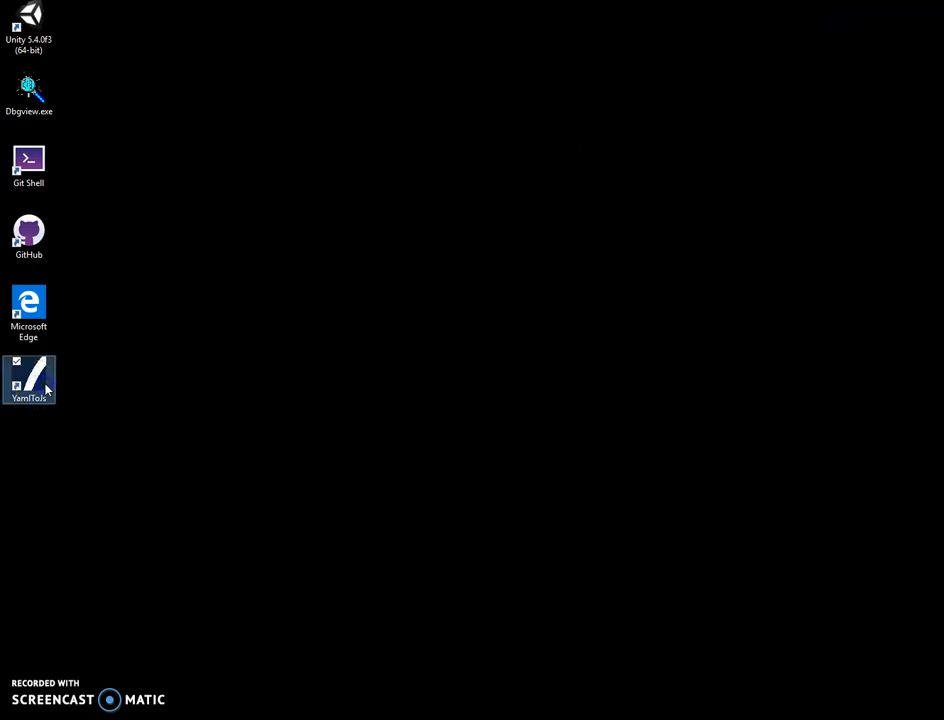
{"action": "double_click", "coordinate": [28, 380]}
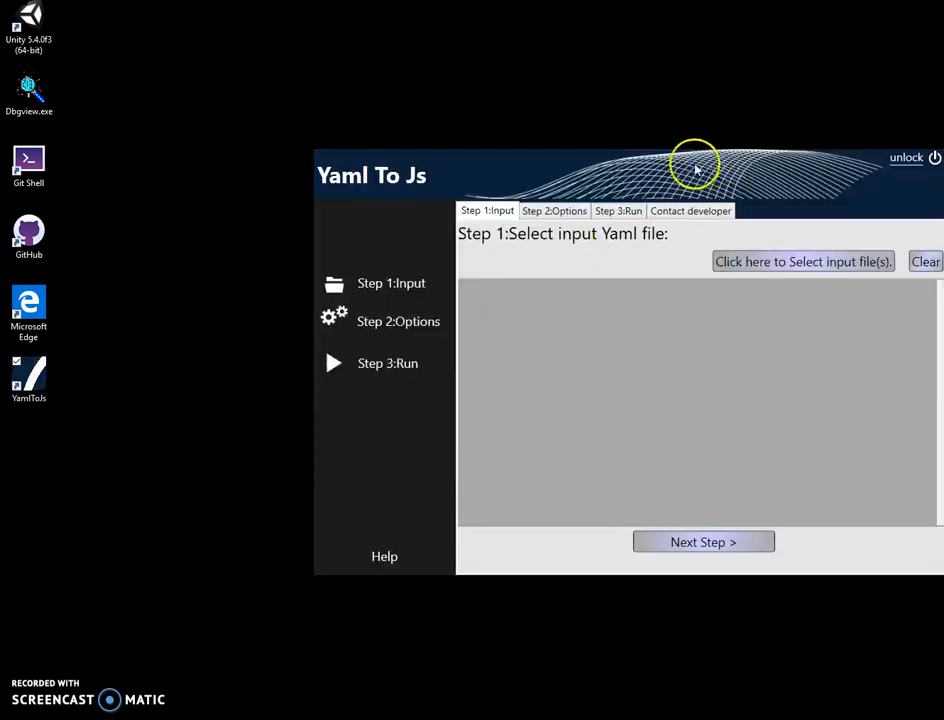
{"action": "left_click_drag", "start_coordinate": [372, 176], "coordinate": [288, 198]}
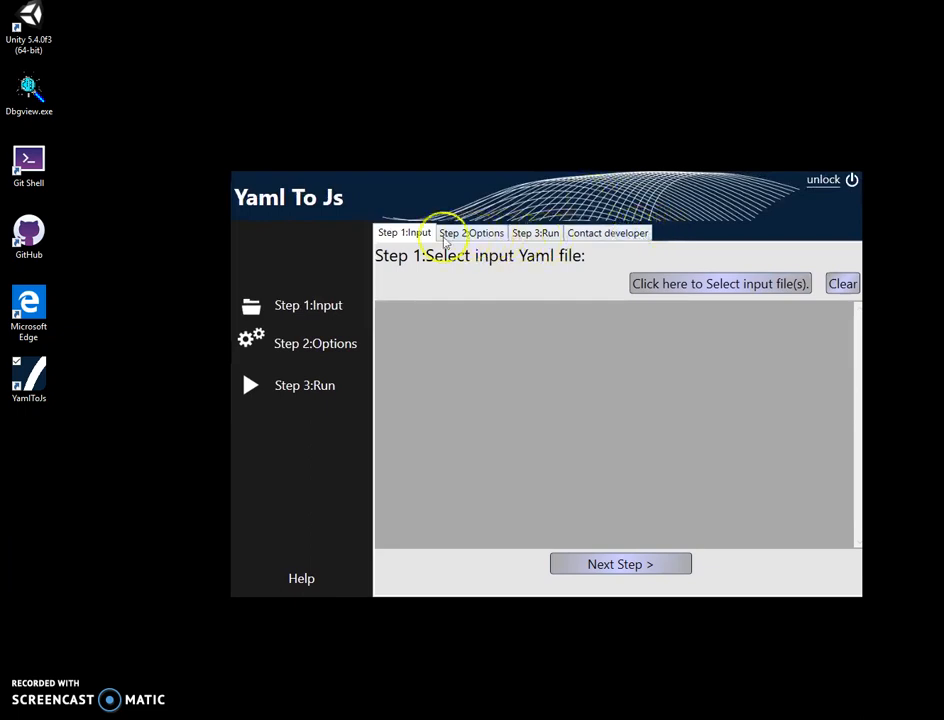
{"action": "mouse_move", "coordinate": [308, 234]}
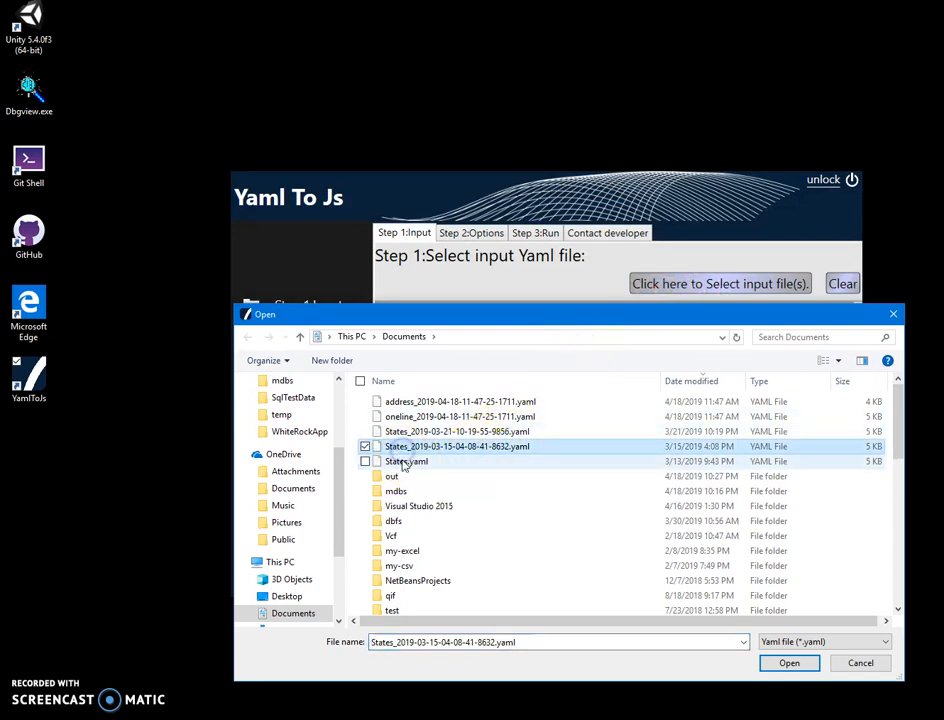
Step: Open States.yaml from Documents in Notepad without making Notepad the default
{"action": "left_click", "coordinate": [408, 460]}
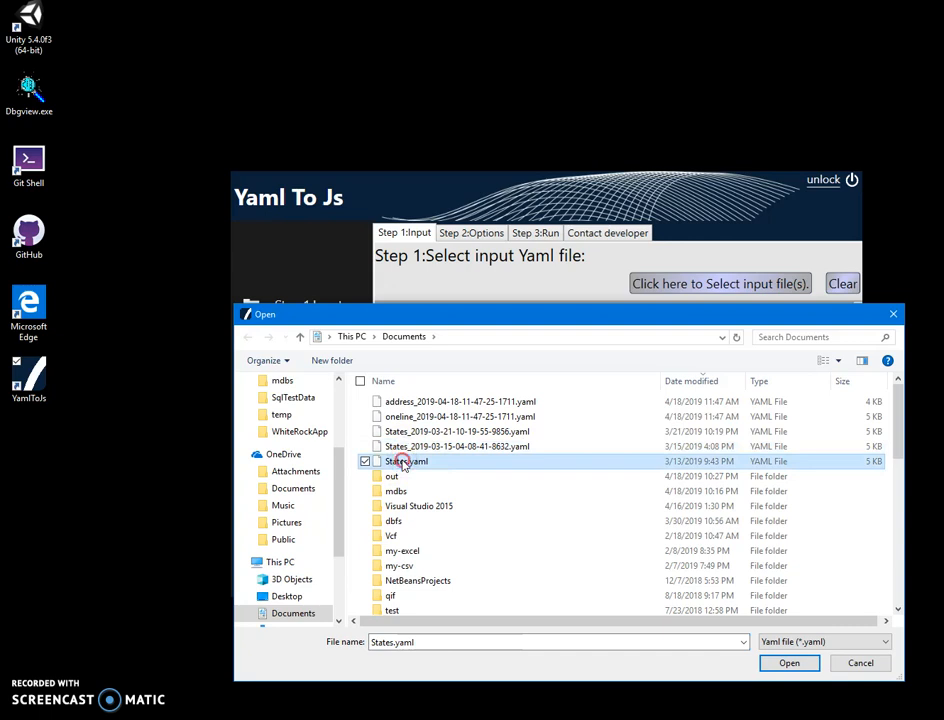
{"action": "right_click", "coordinate": [404, 460]}
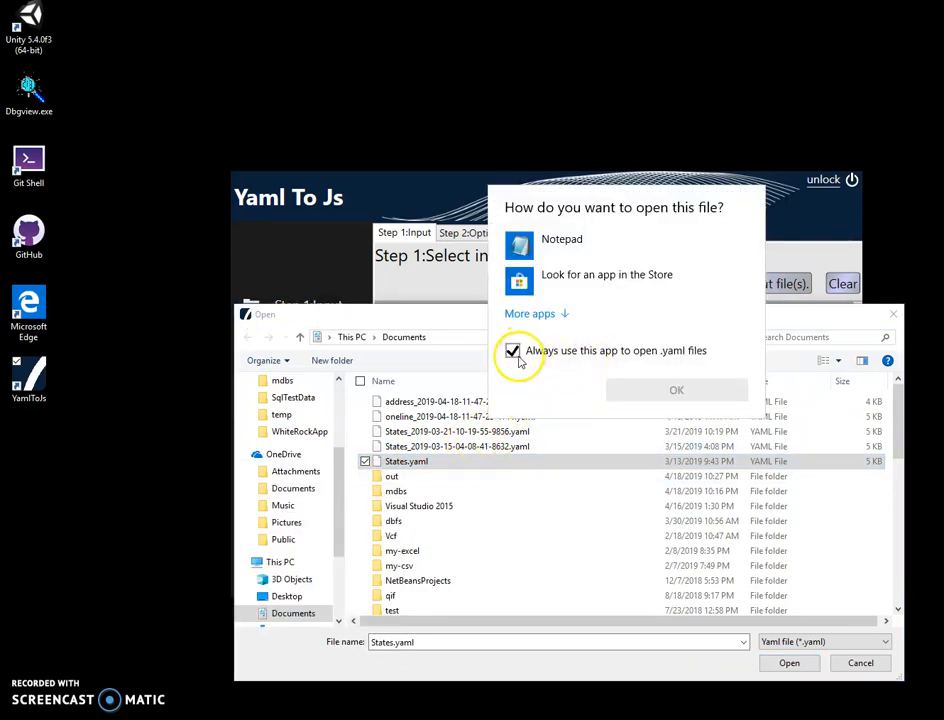
{"action": "left_click", "coordinate": [512, 352]}
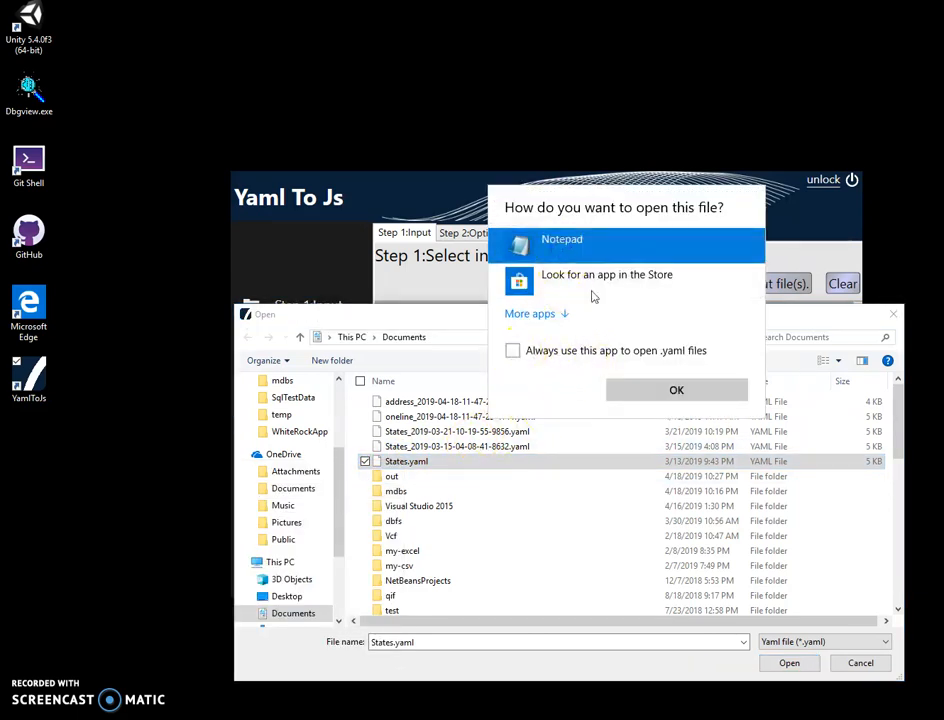
{"action": "left_click", "coordinate": [676, 390]}
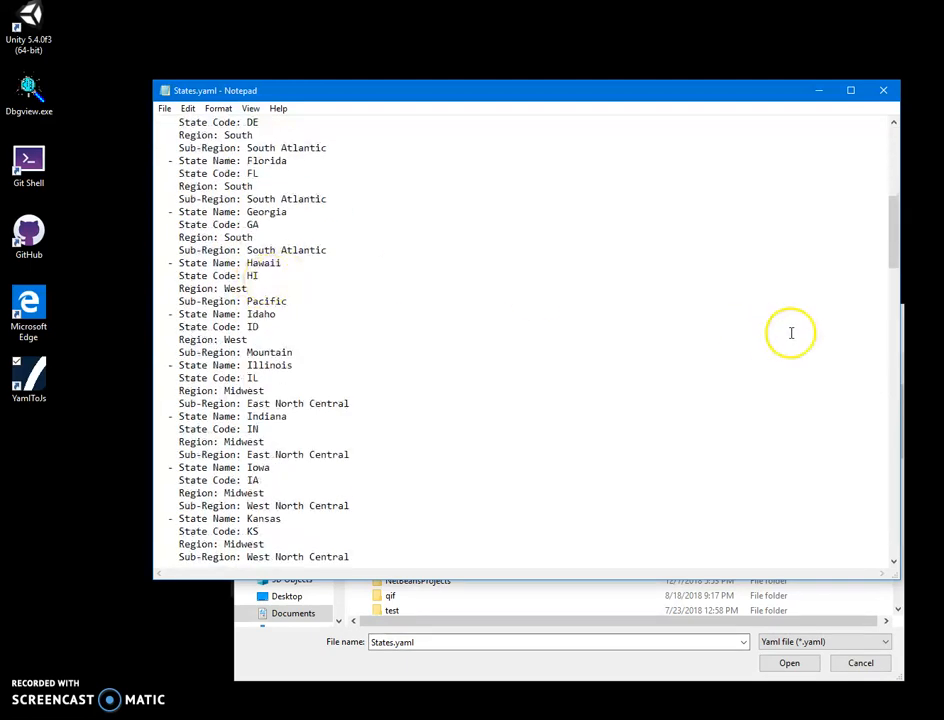
Step: Scroll through the state records in States.yaml in Notepad
{"action": "scroll", "scroll_direction": "down", "scroll_amount": 3}
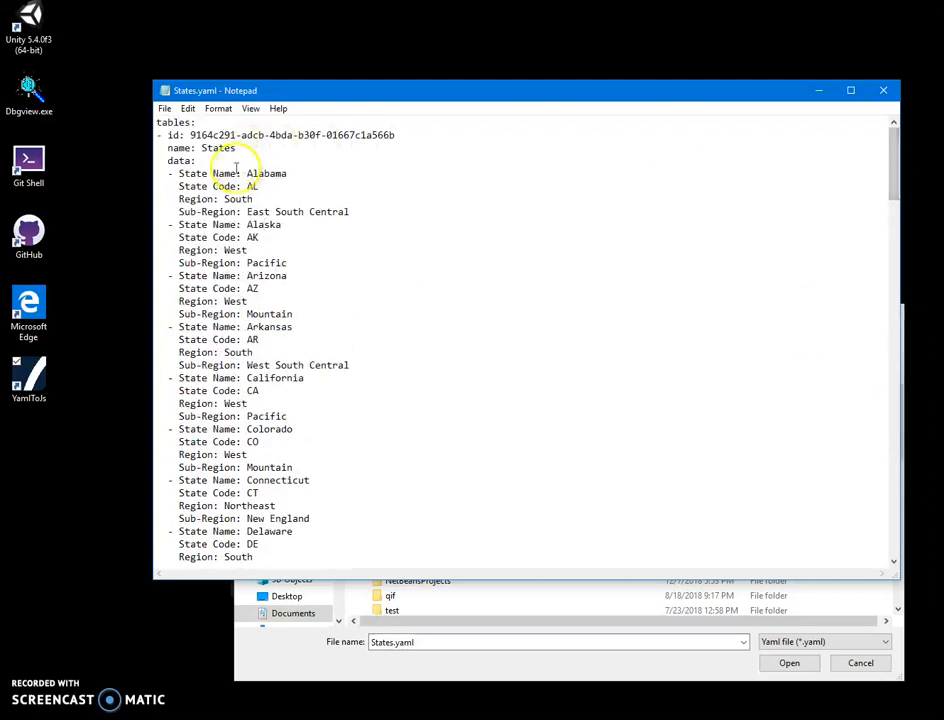
{"action": "double_click", "coordinate": [196, 186]}
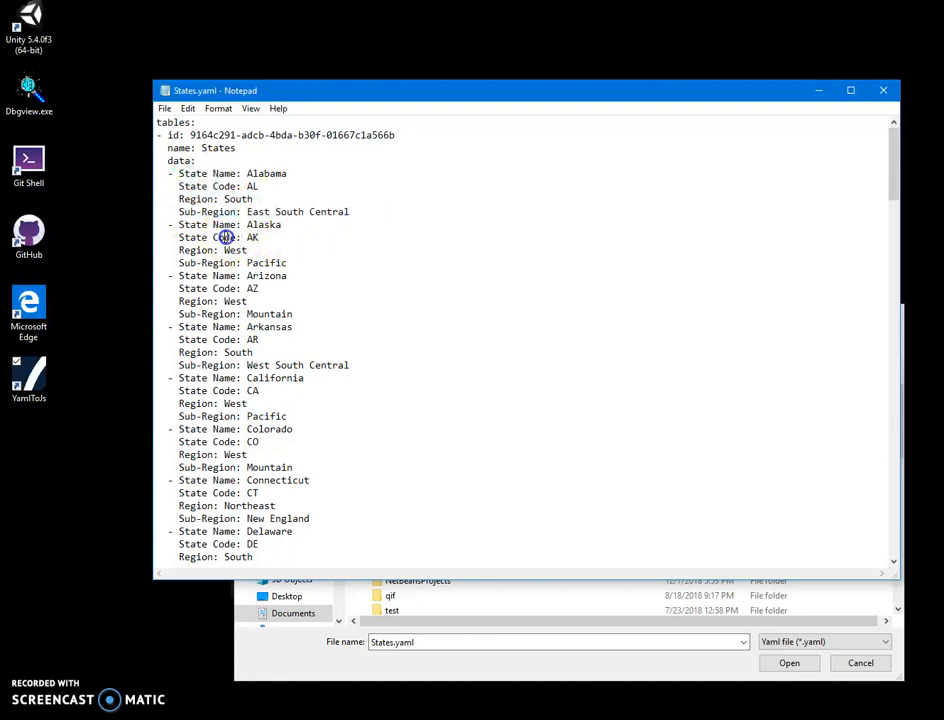
{"action": "scroll", "scroll_direction": "down", "scroll_amount": 3}
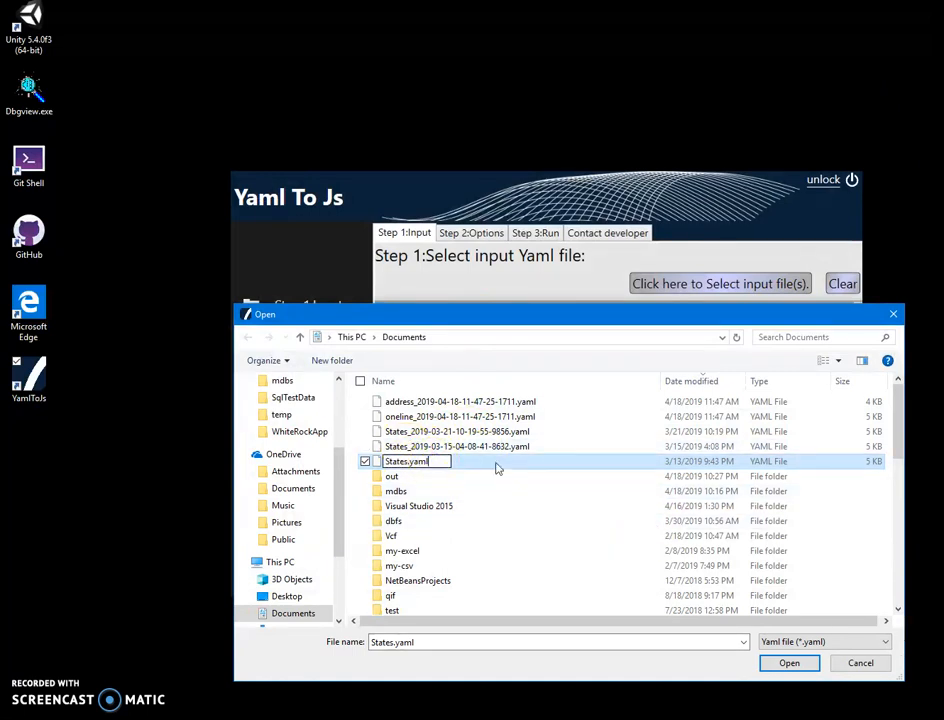
Step: Load Documents\States.yaml as the Step 1 input file, re-selecting it after clearing
{"action": "left_click", "coordinate": [788, 664]}
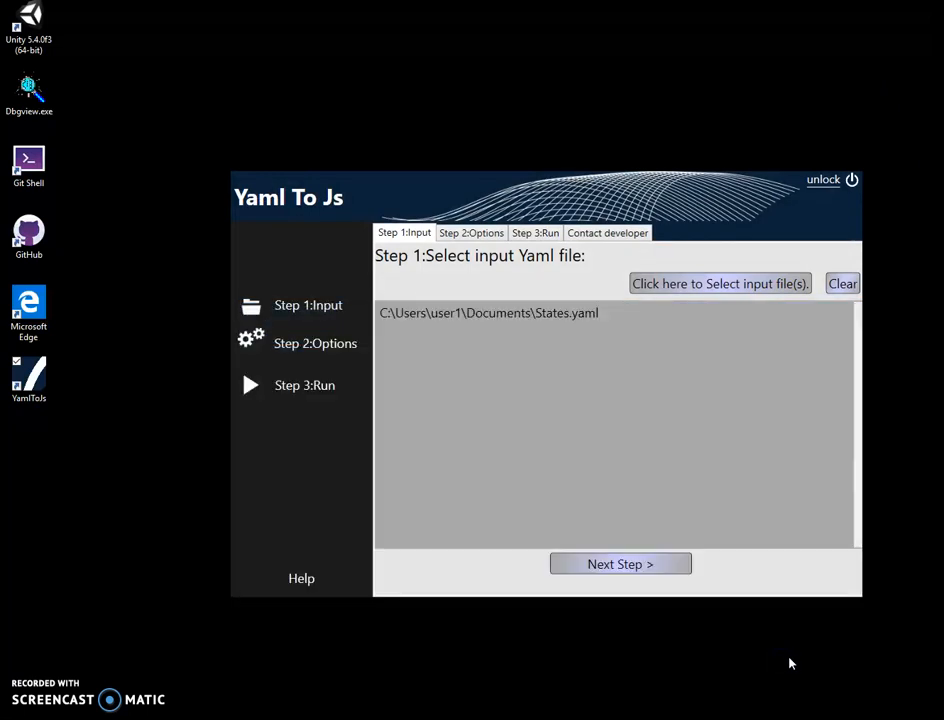
{"action": "mouse_move", "coordinate": [724, 414]}
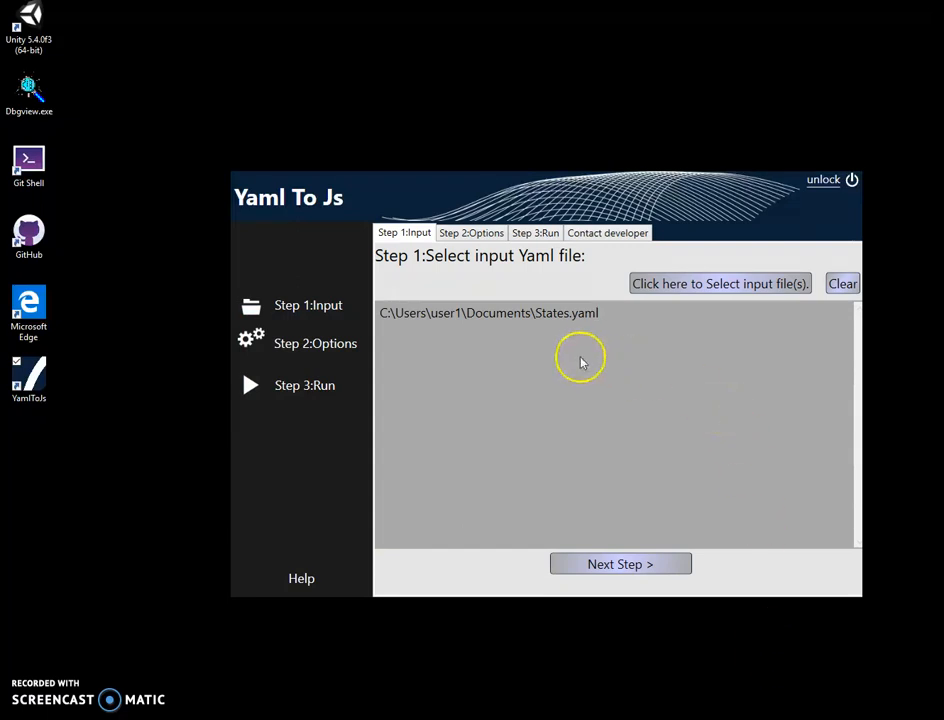
{"action": "mouse_move", "coordinate": [556, 330]}
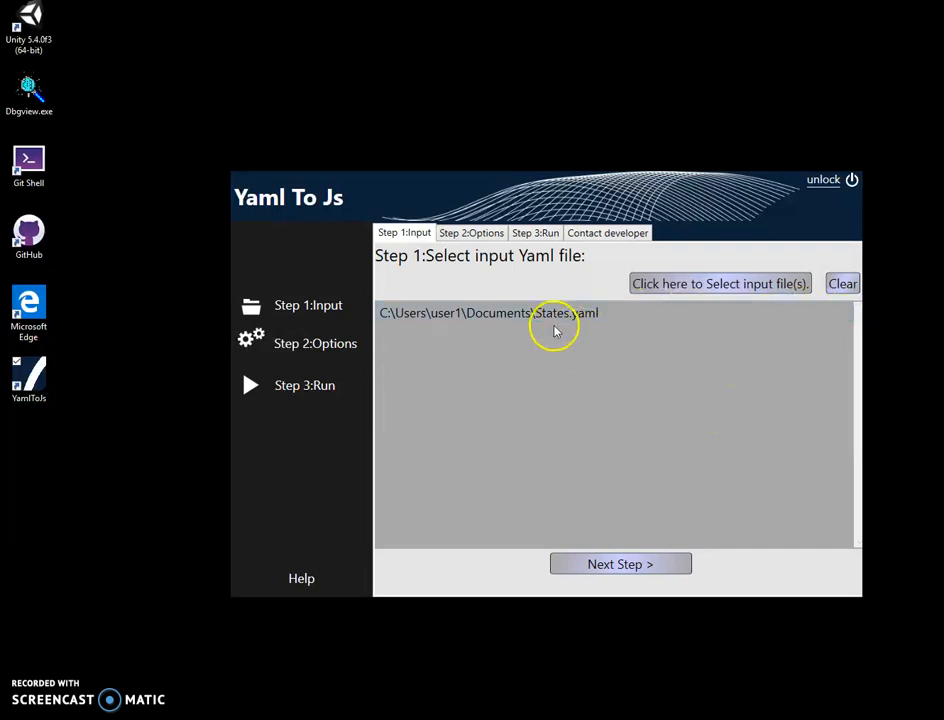
{"action": "left_click", "coordinate": [842, 284]}
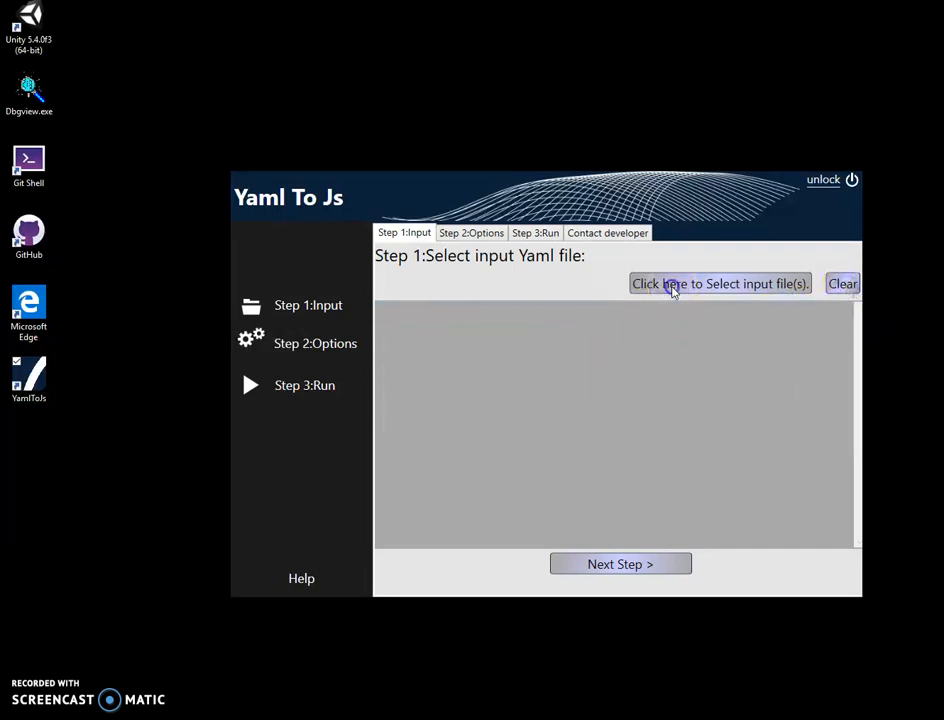
{"action": "left_click", "coordinate": [720, 284]}
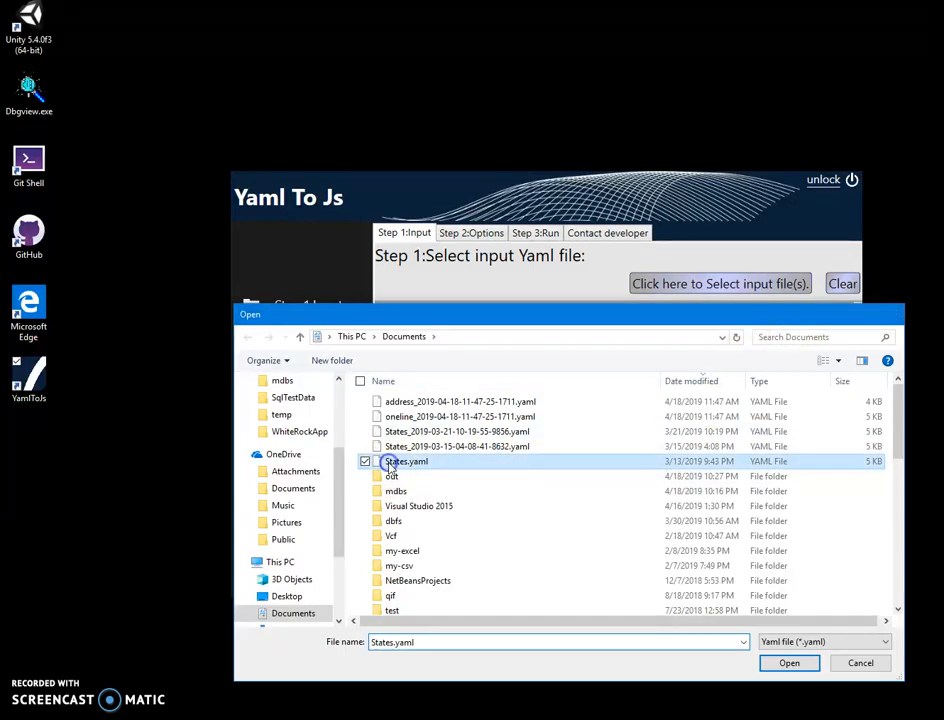
{"action": "left_click", "coordinate": [788, 664]}
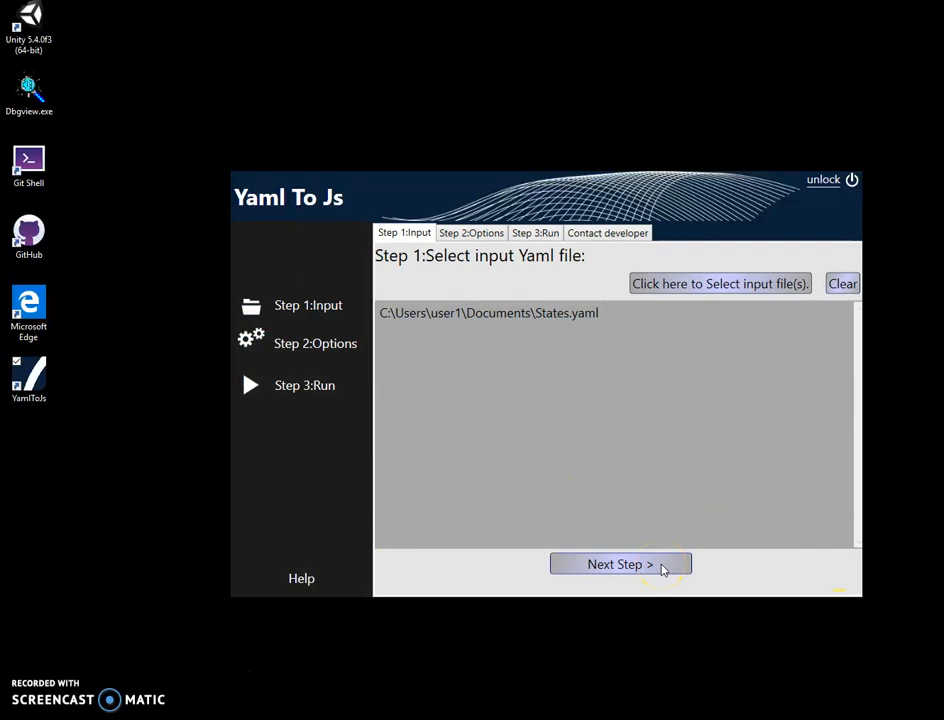
Step: Advance past the conversion options to the Step 3 Run screen
{"action": "left_click", "coordinate": [620, 564]}
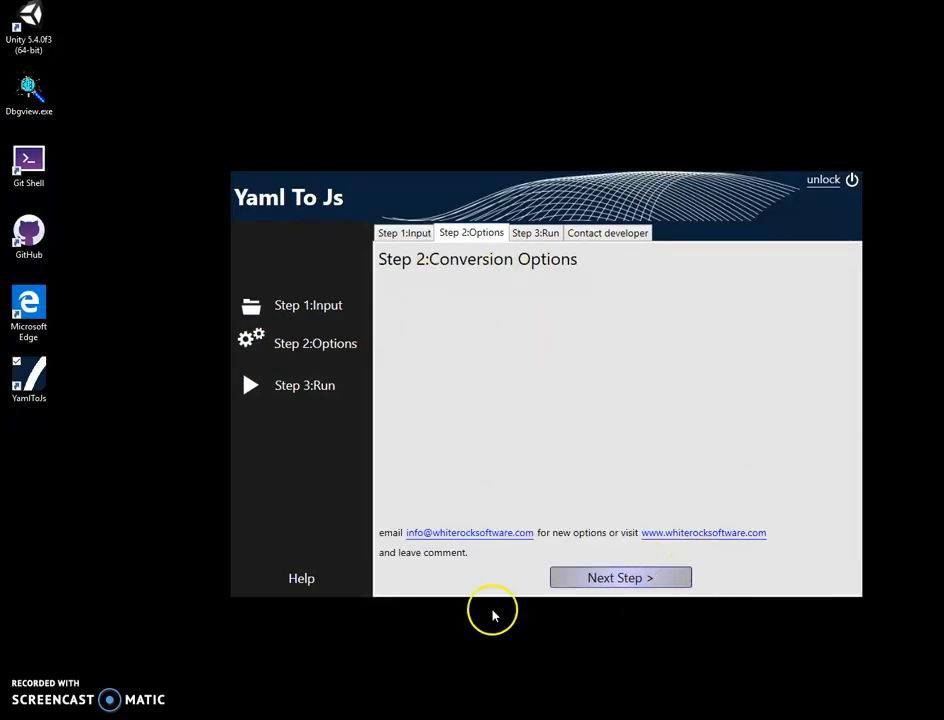
{"action": "left_click", "coordinate": [620, 576]}
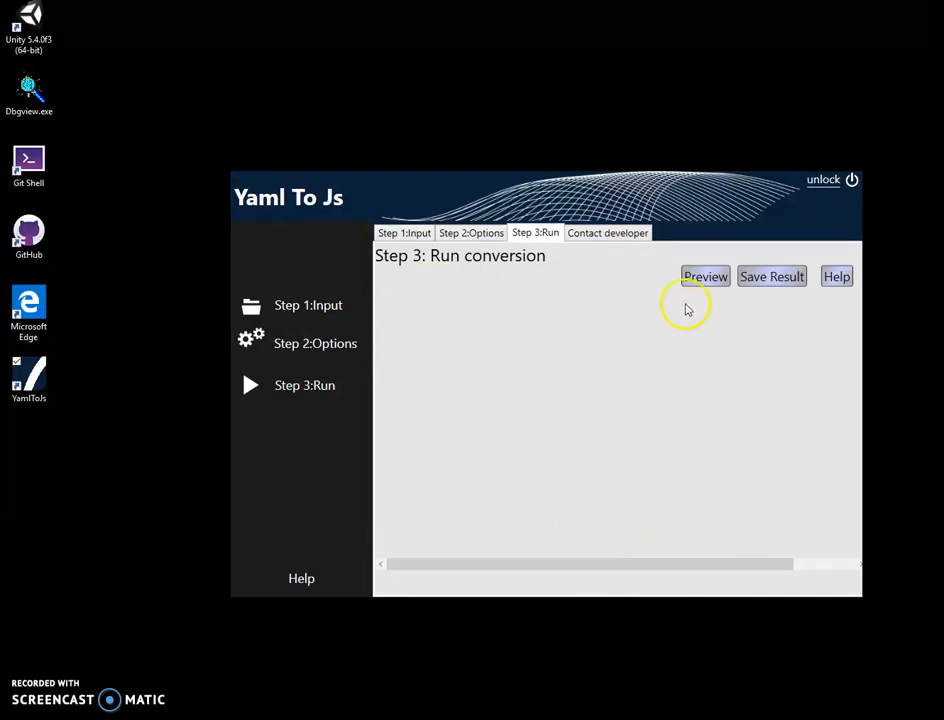
{"action": "mouse_move", "coordinate": [672, 308]}
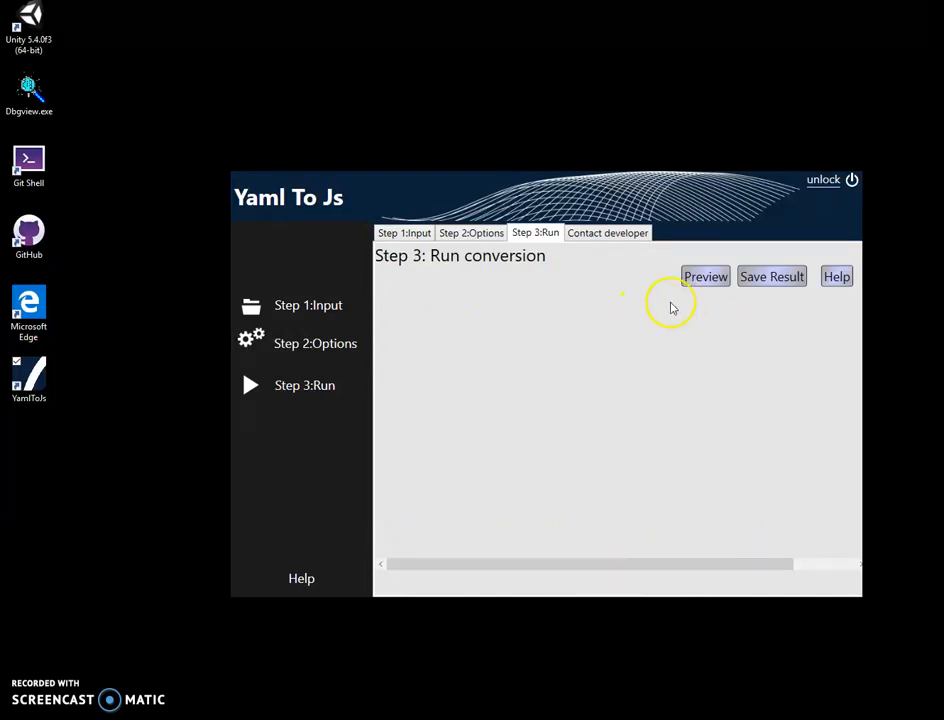
Step: Preview the generated var MyData state records and scroll through the output
{"action": "left_click", "coordinate": [704, 276]}
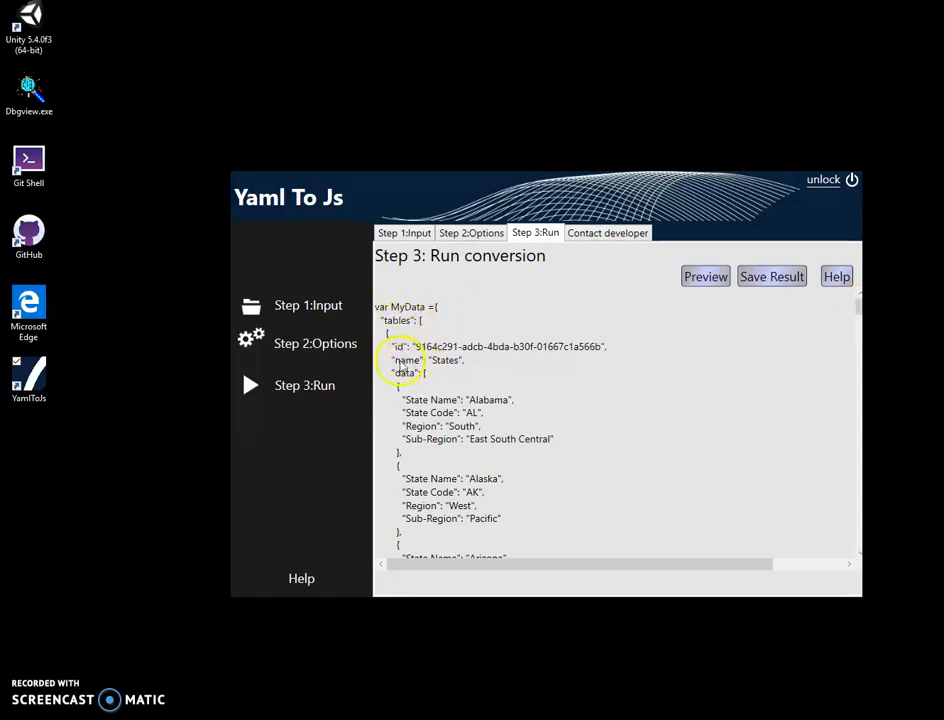
{"action": "mouse_move", "coordinate": [448, 390]}
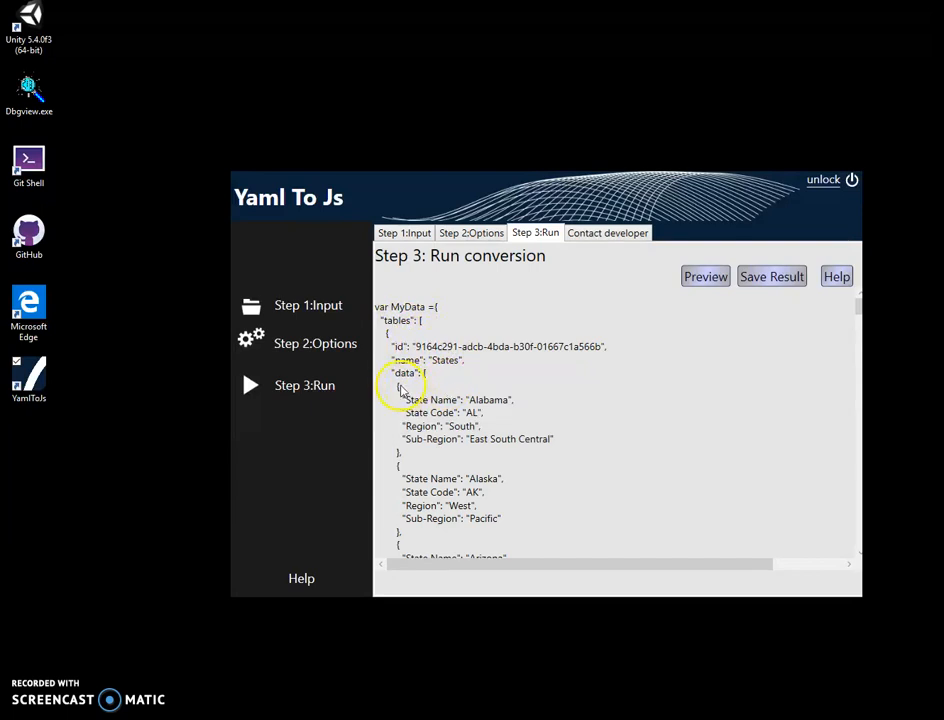
{"action": "scroll", "scroll_direction": "down", "scroll_amount": 3}
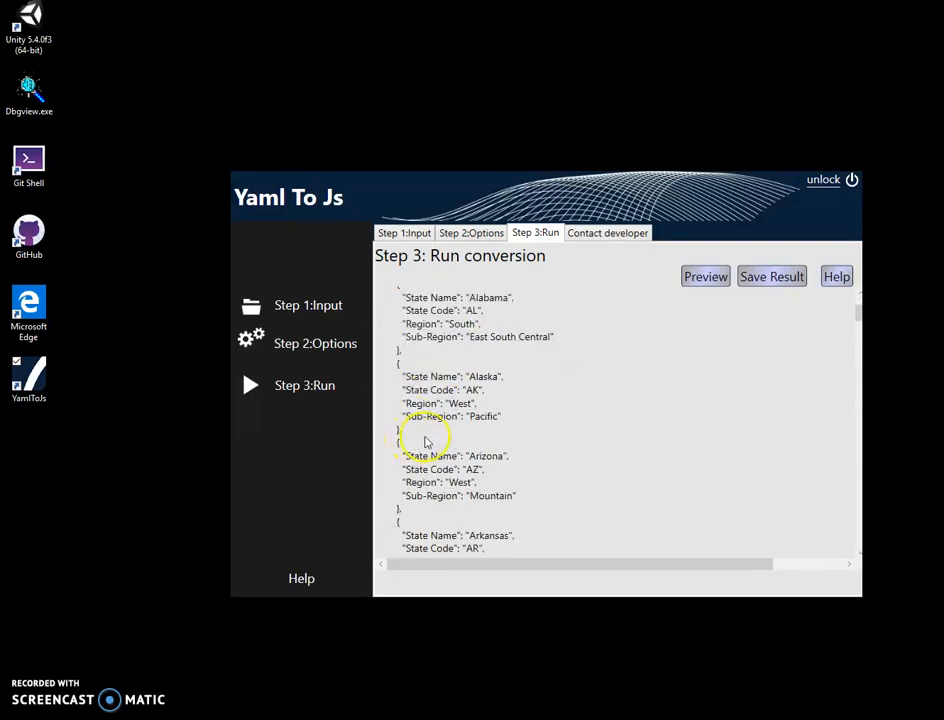
{"action": "left_click", "coordinate": [704, 276]}
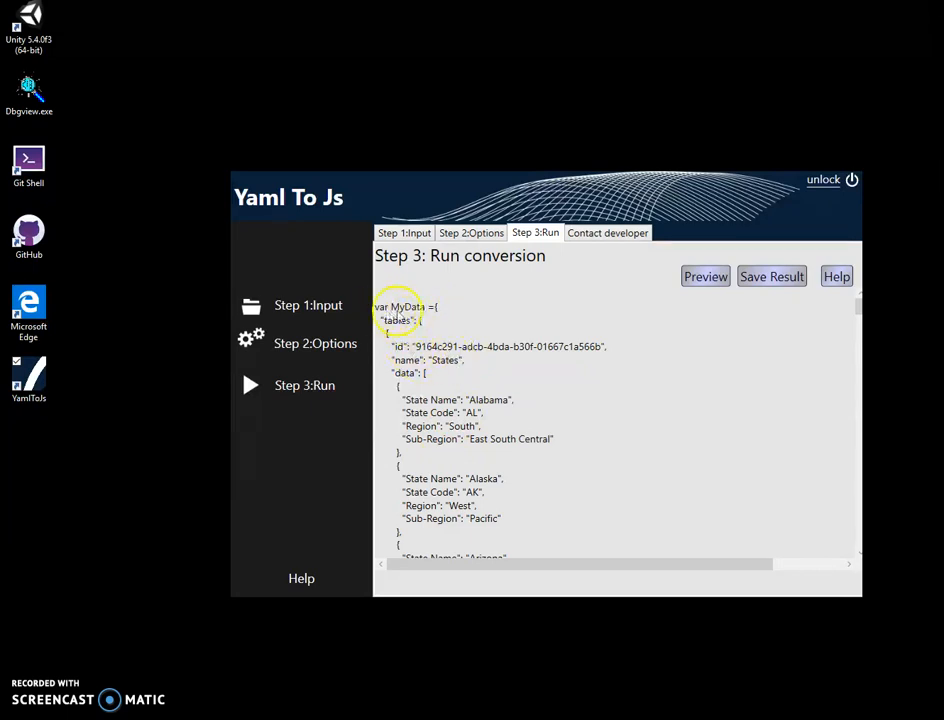
{"action": "scroll", "scroll_direction": "down", "scroll_amount": 3}
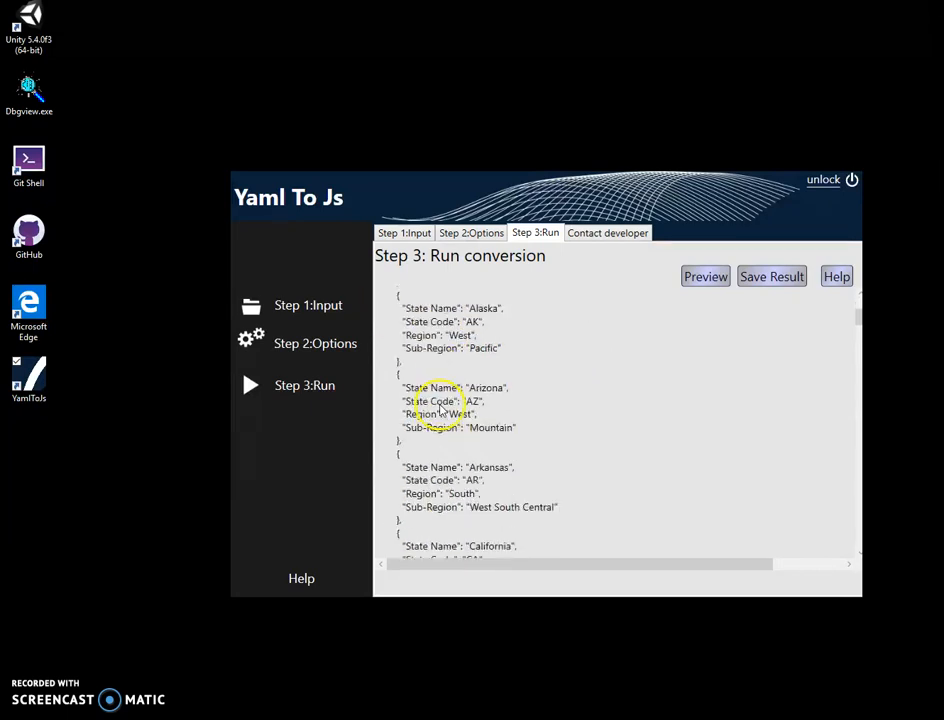
{"action": "scroll", "scroll_direction": "down", "scroll_amount": 3}
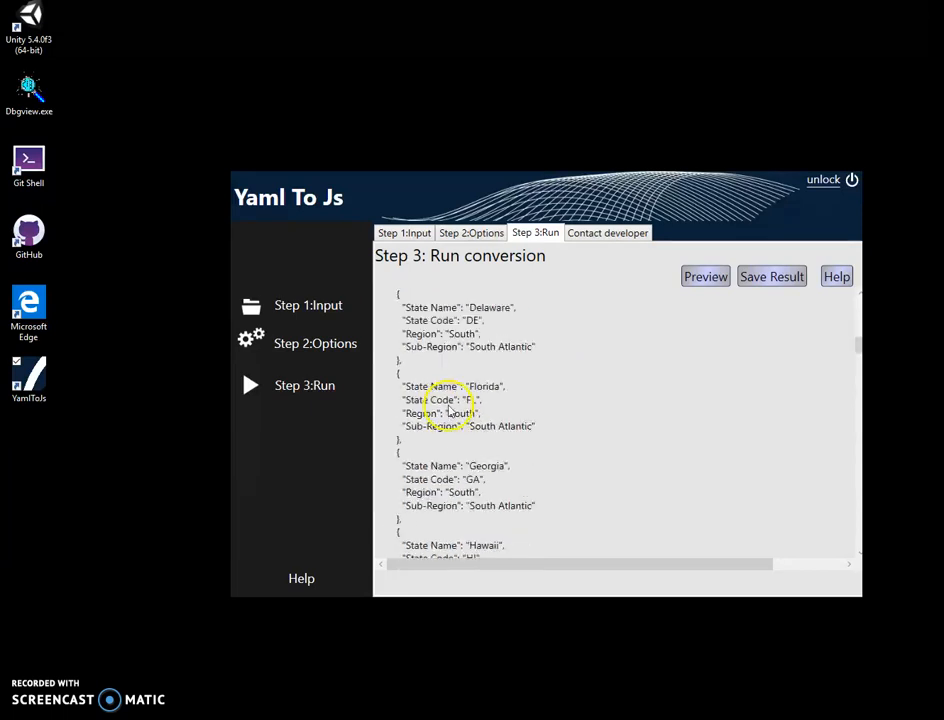
{"action": "scroll", "scroll_direction": "down", "scroll_amount": 3}
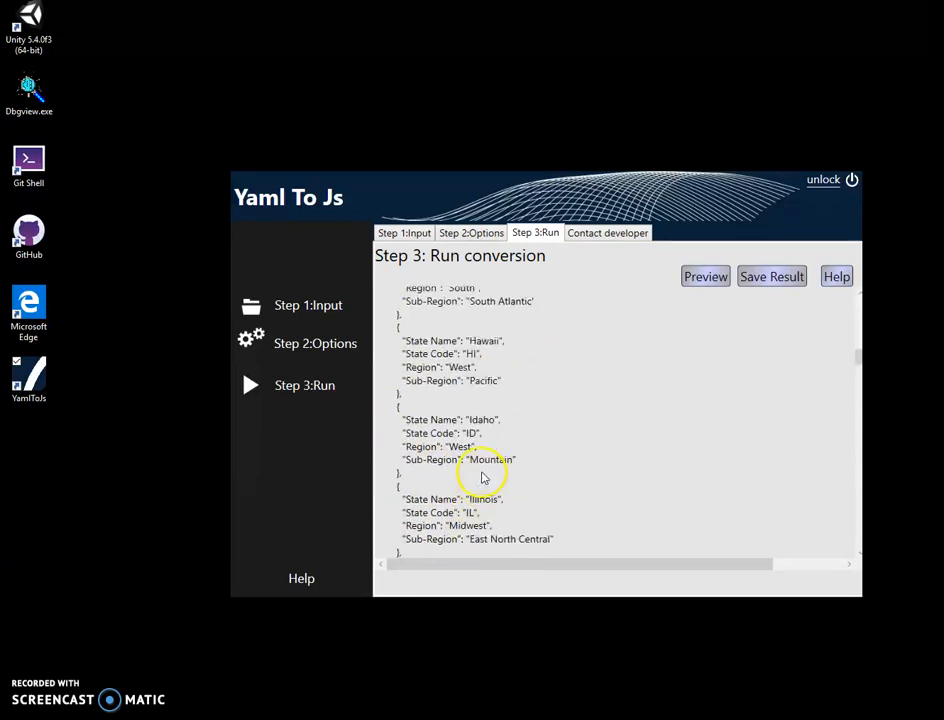
{"action": "scroll", "scroll_direction": "down", "scroll_amount": 3}
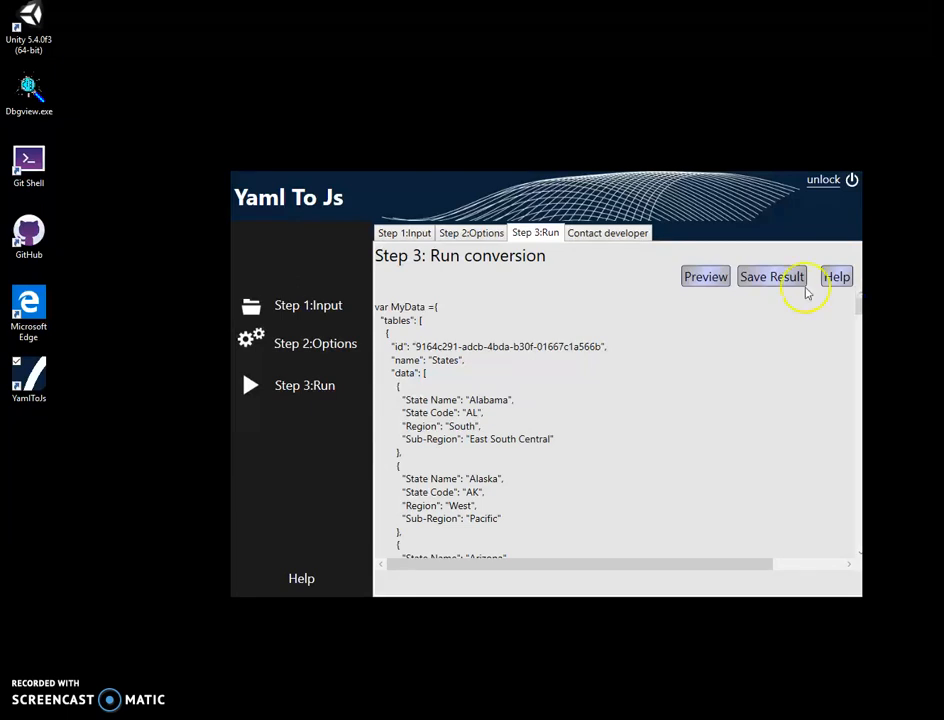
{"action": "left_click", "coordinate": [772, 276]}
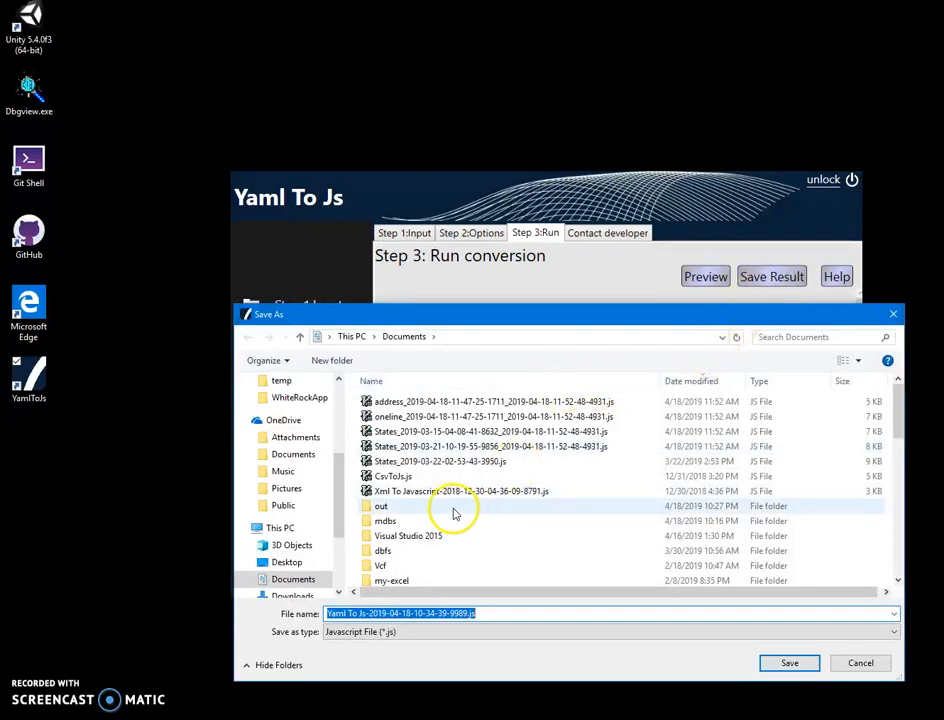
Step: Save the result over test.js in Documents\out, confirming both overwrite prompts
{"action": "double_click", "coordinate": [382, 504]}
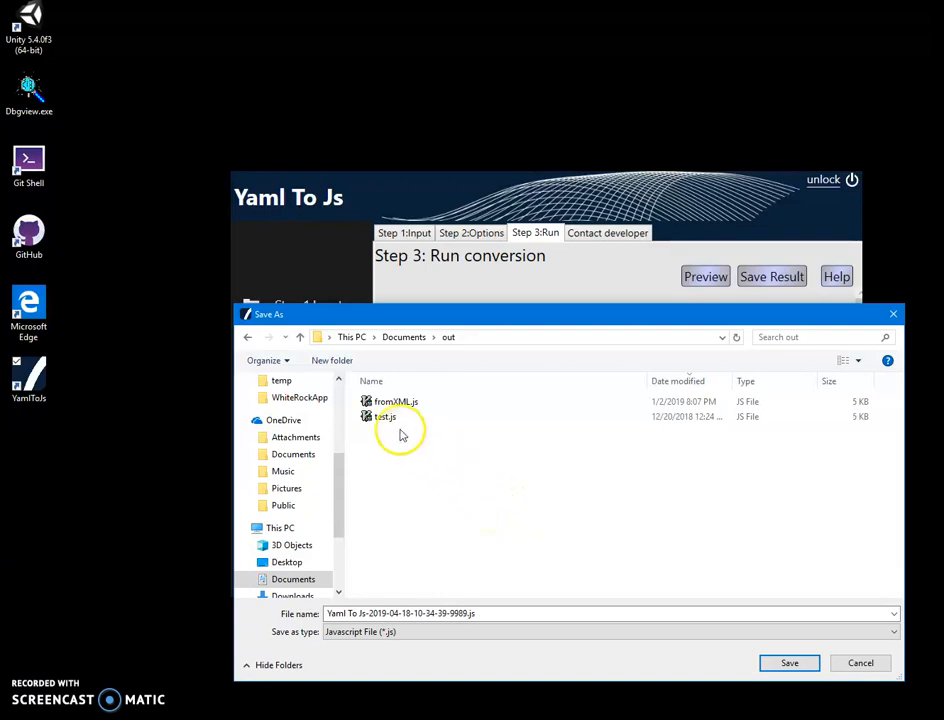
{"action": "left_click", "coordinate": [384, 416]}
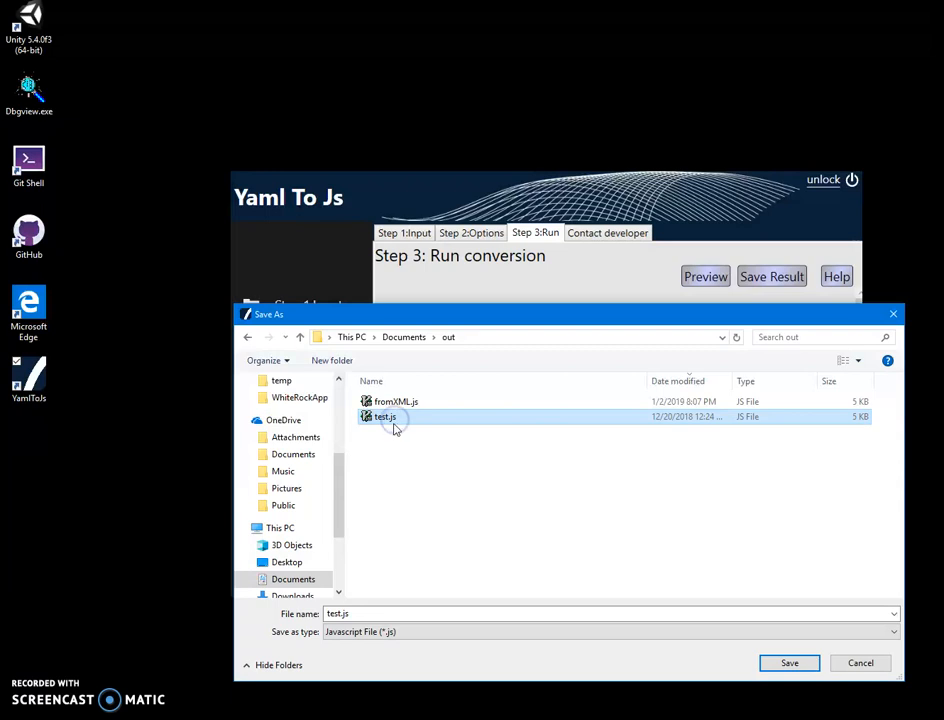
{"action": "mouse_move", "coordinate": [384, 418]}
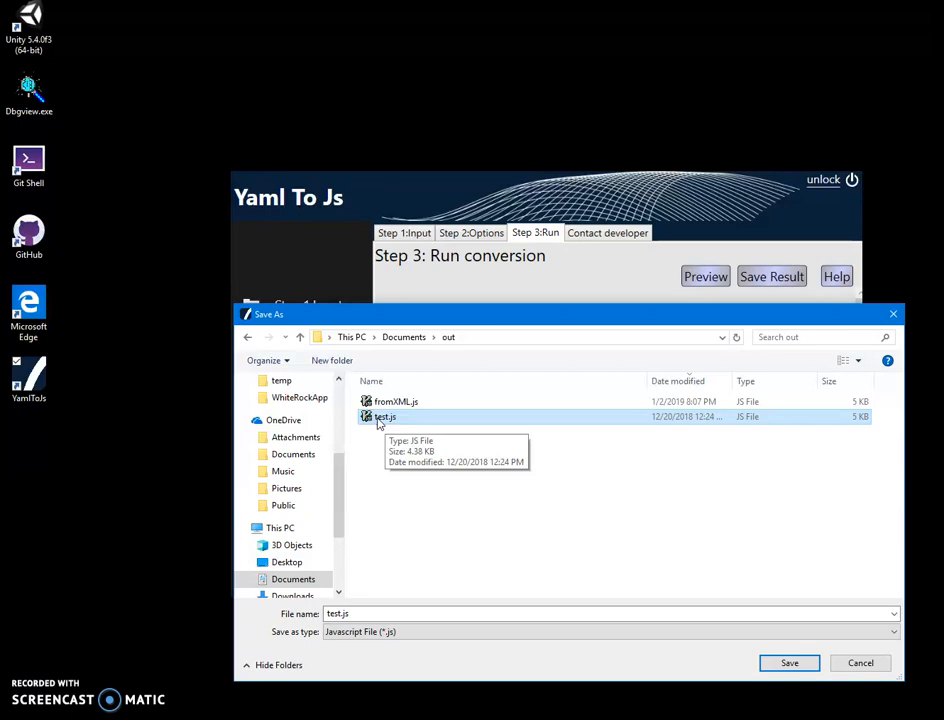
{"action": "left_click", "coordinate": [384, 418]}
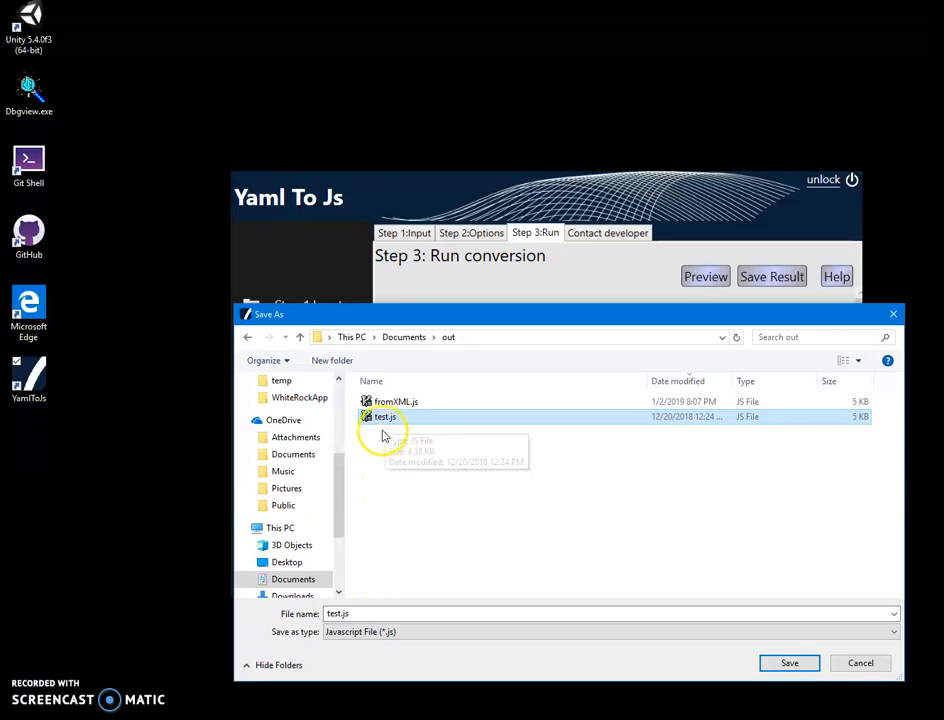
{"action": "left_click", "coordinate": [788, 664]}
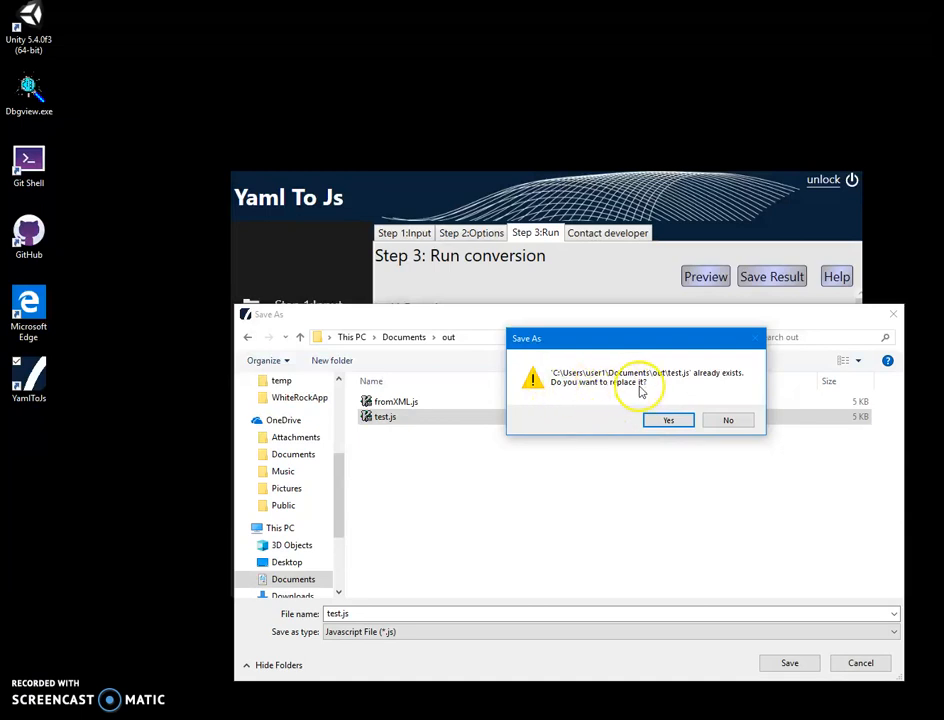
{"action": "left_click", "coordinate": [668, 420]}
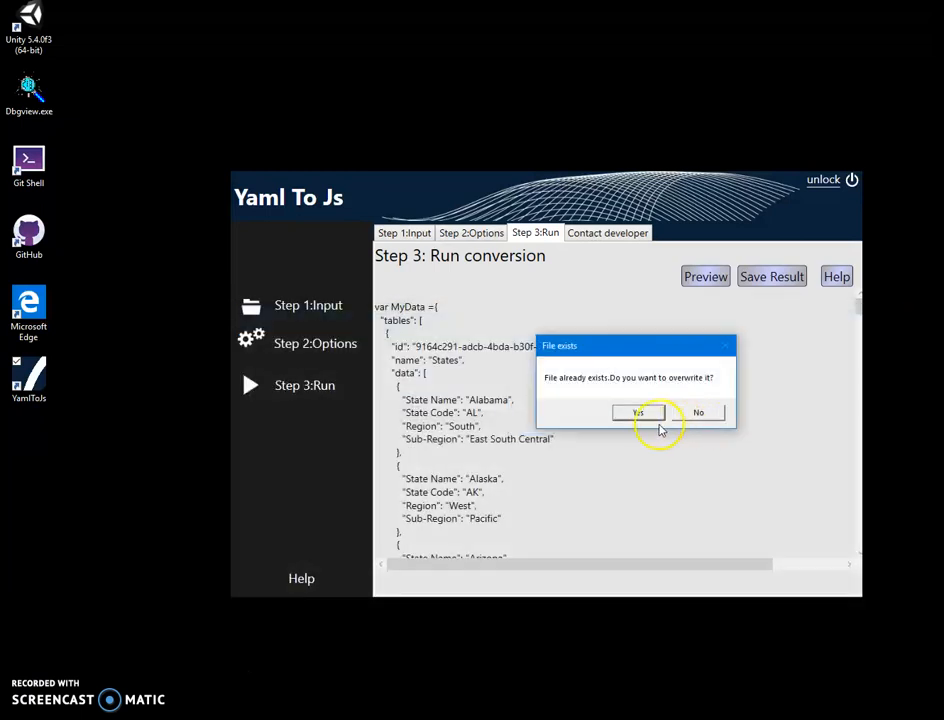
{"action": "left_click", "coordinate": [640, 412]}
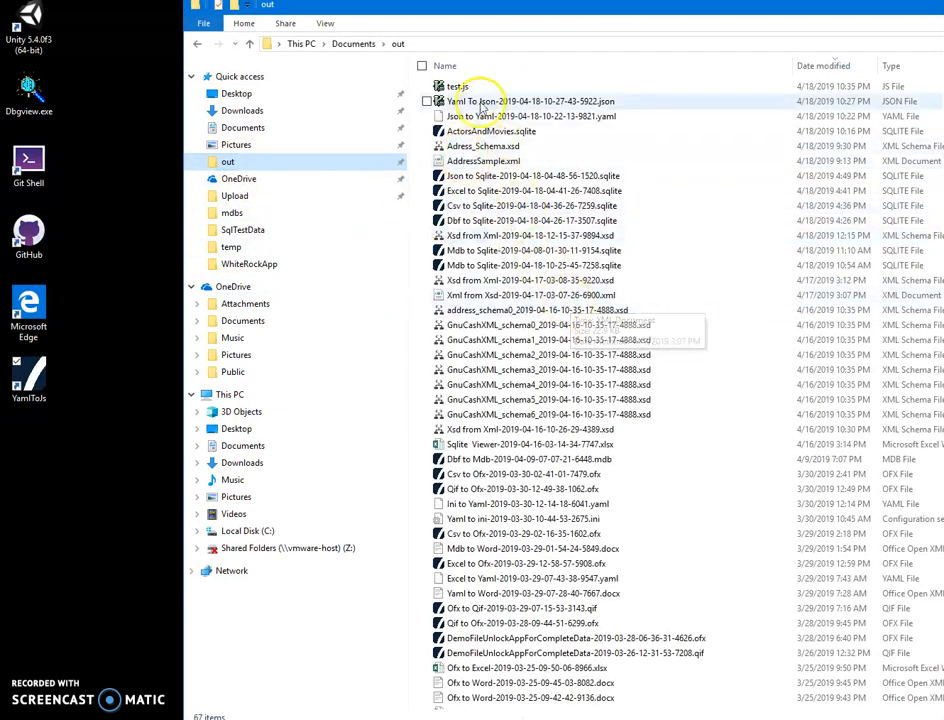
Step: Review test.js and its MyData States records, then close it back to the out folder
{"action": "left_click", "coordinate": [456, 86]}
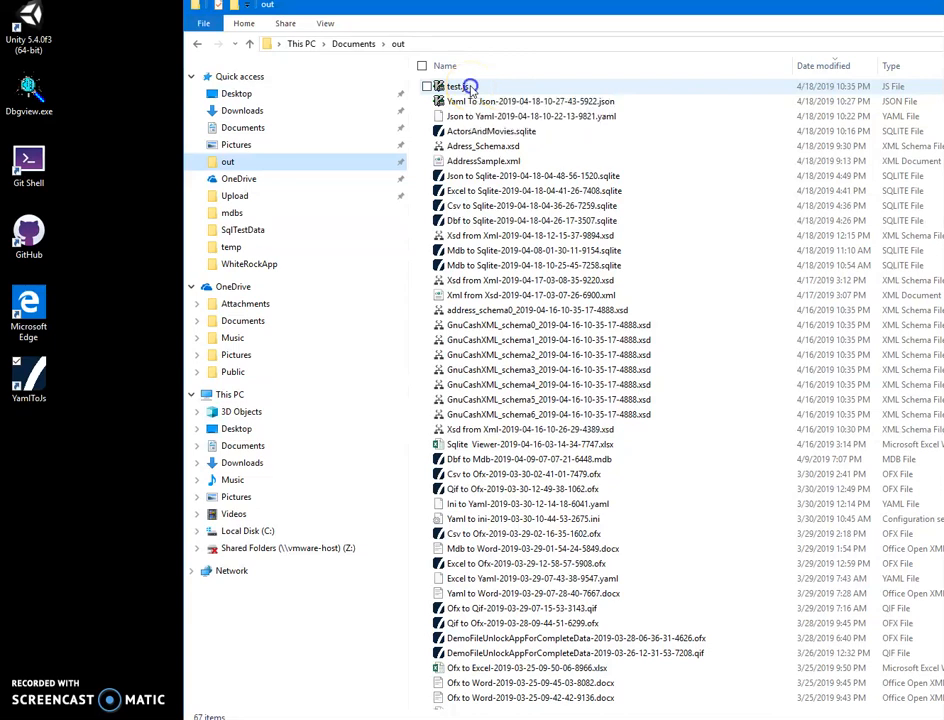
{"action": "right_click", "coordinate": [456, 86]}
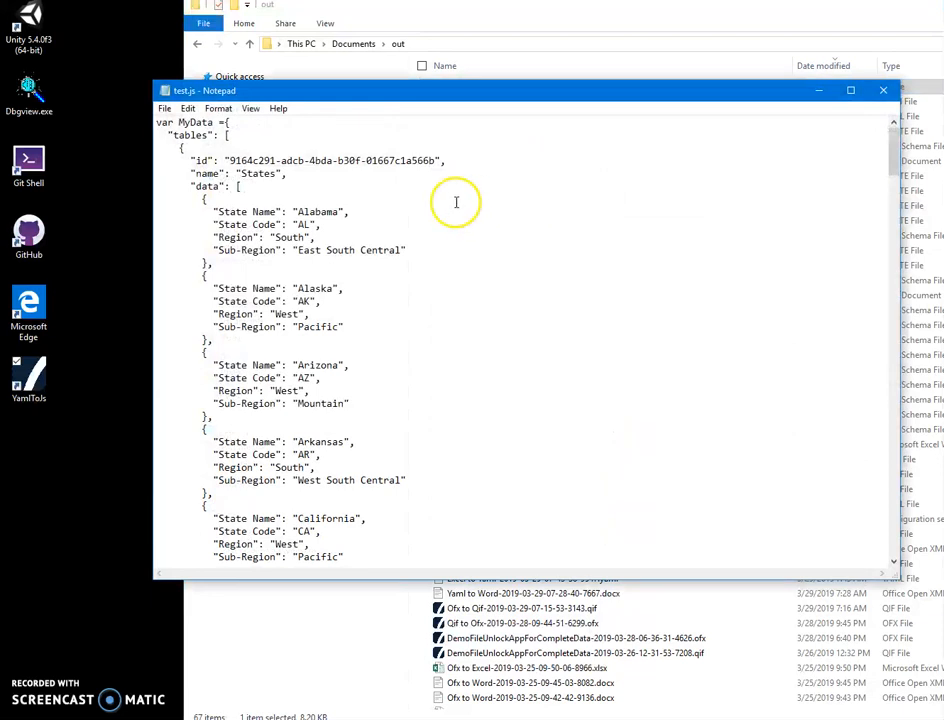
{"action": "scroll", "scroll_direction": "down", "scroll_amount": 3}
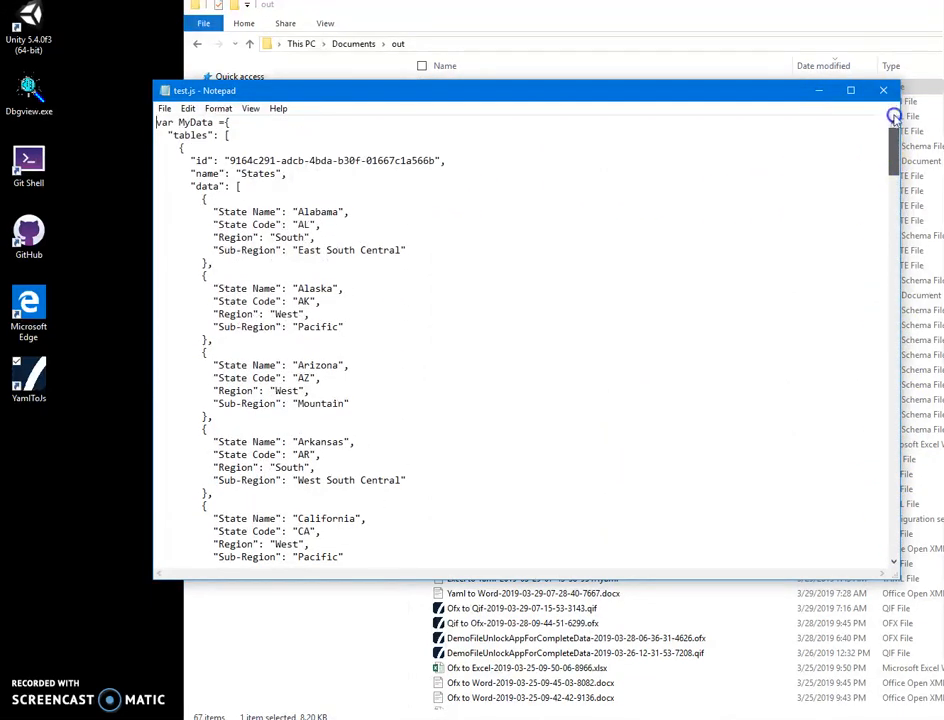
{"action": "double_click", "coordinate": [196, 122]}
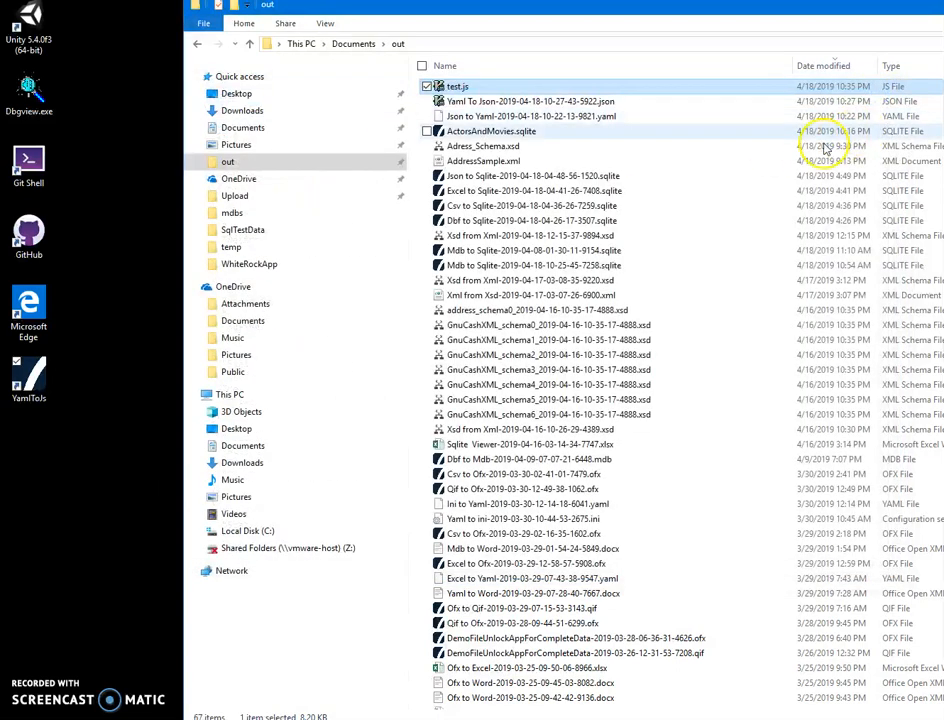
Step: Open test.html from the out folder with Edit with Notepad++
{"action": "scroll", "scroll_direction": "down", "scroll_amount": 3}
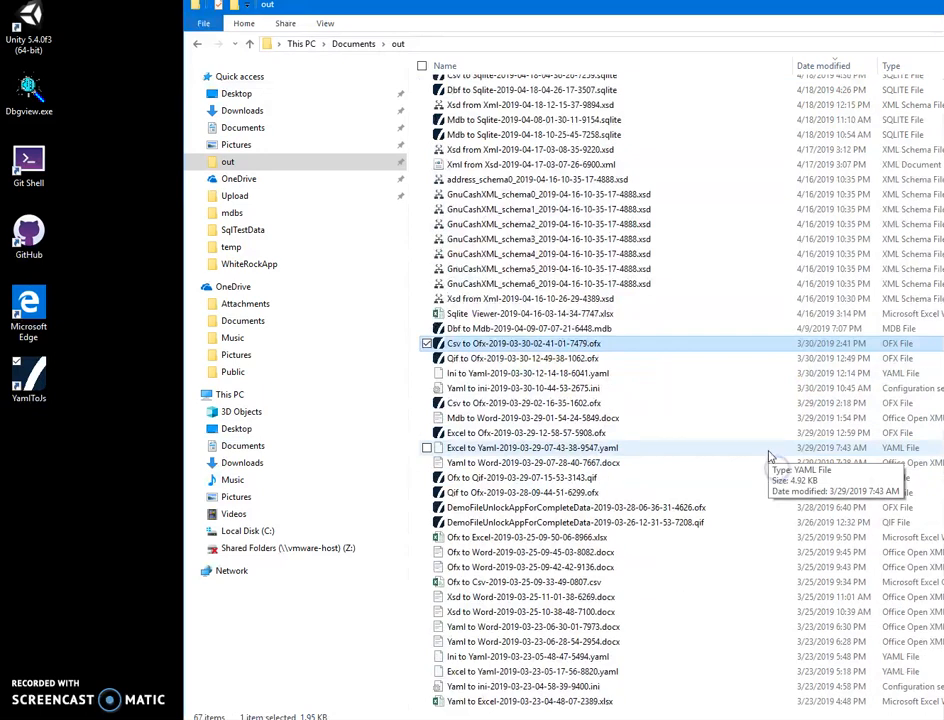
{"action": "scroll", "scroll_direction": "down", "scroll_amount": 3}
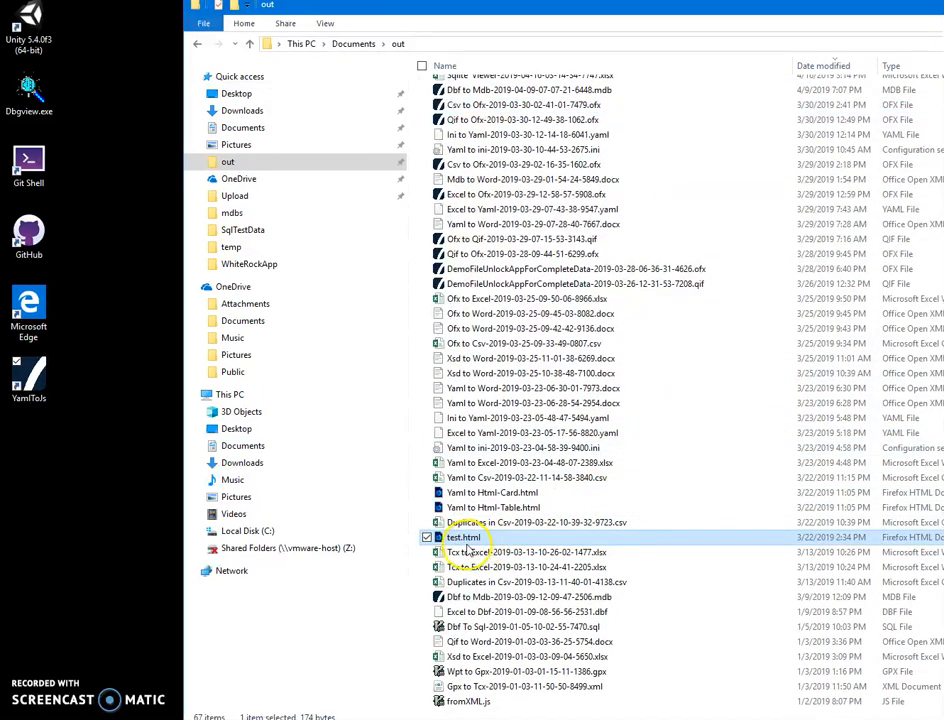
{"action": "right_click", "coordinate": [464, 536]}
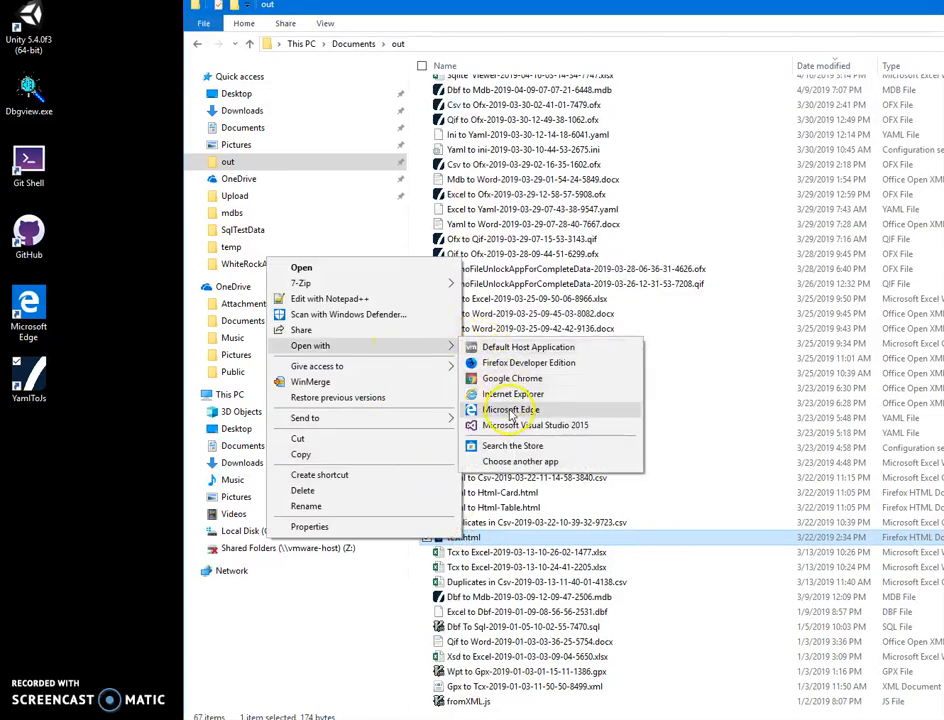
{"action": "mouse_move", "coordinate": [512, 392]}
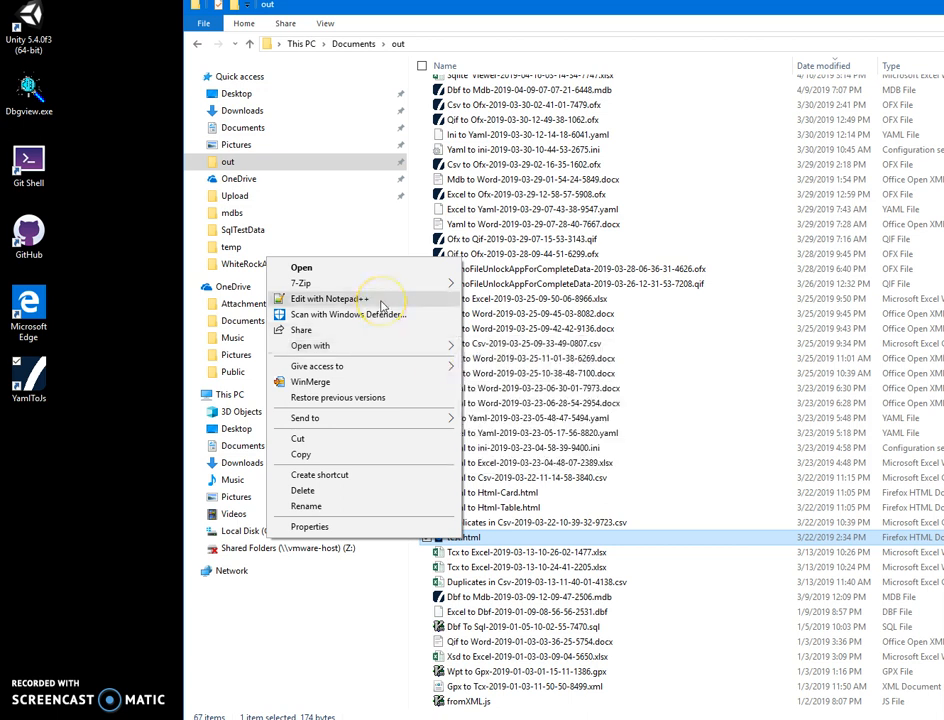
{"action": "left_click", "coordinate": [328, 298]}
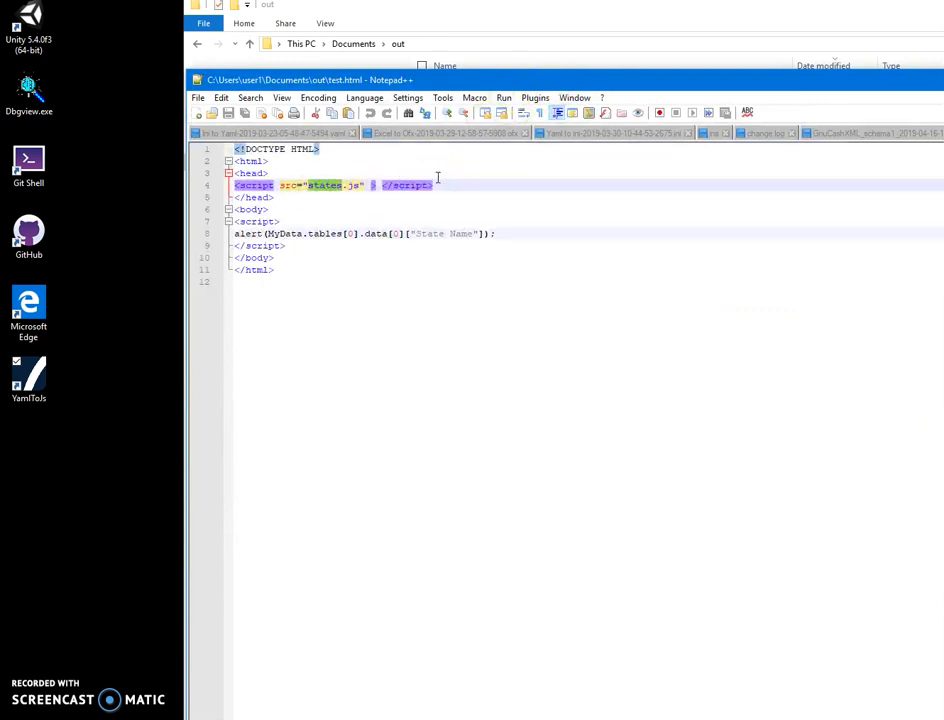
Step: Point the script tag's src at test.js instead of States.js and save test.html
{"action": "type", "text": "test.js"}
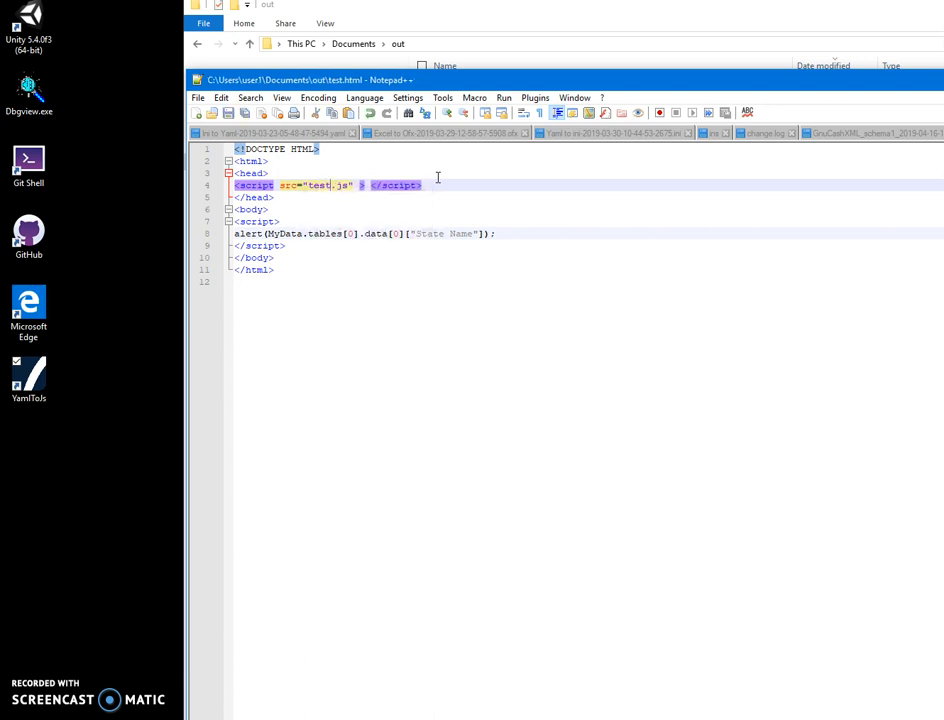
{"action": "left_click", "coordinate": [446, 184]}
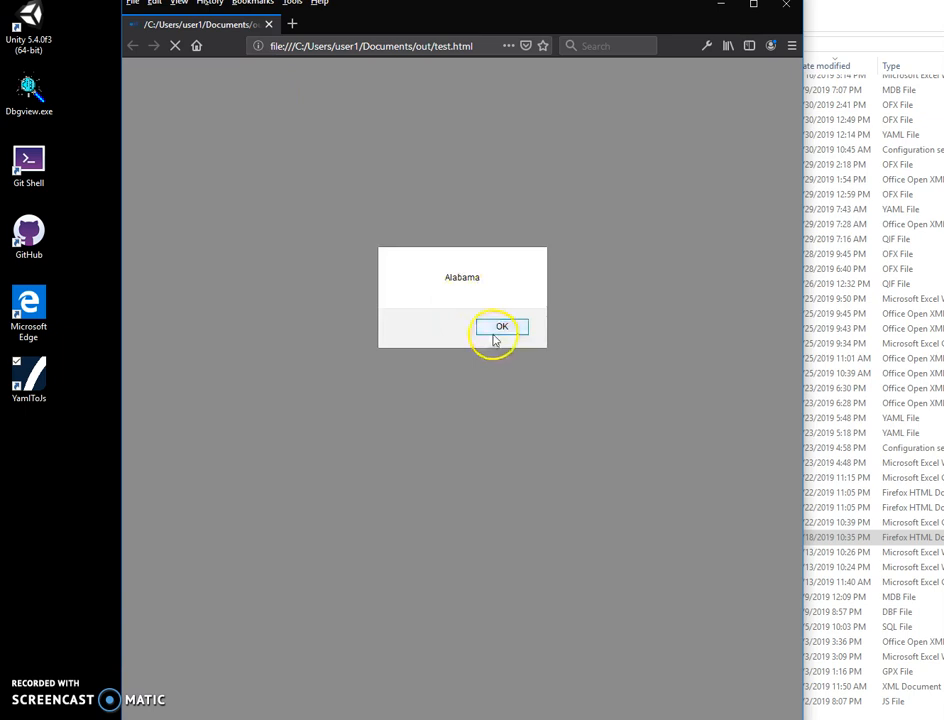
Step: Dismiss the Alabama alert shown by test.html in Firefox
{"action": "left_click", "coordinate": [502, 326]}
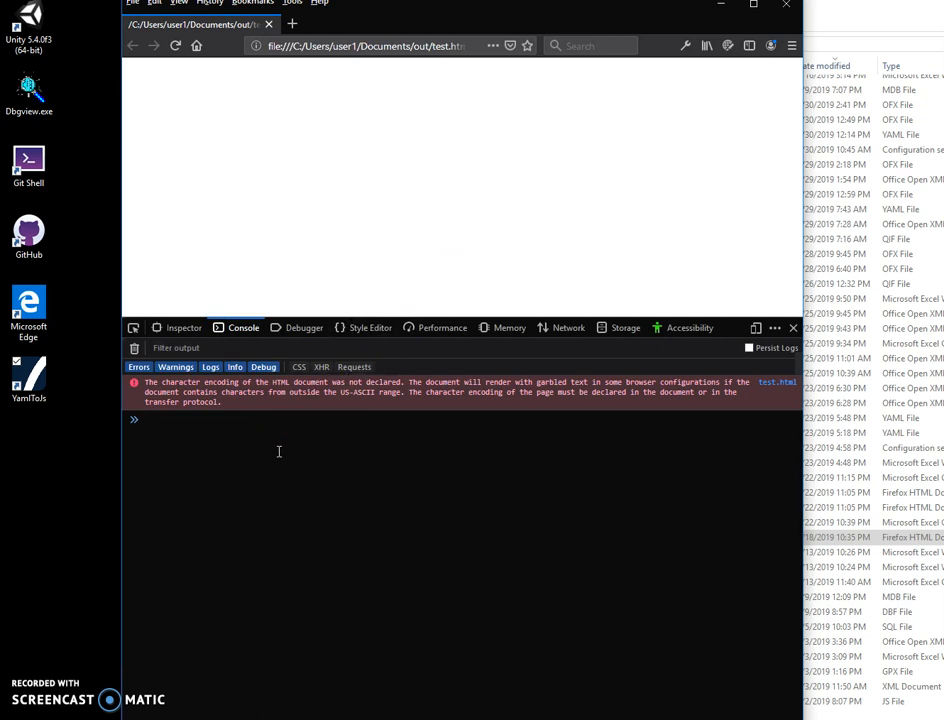
Step: Log MyData in the Firefox console
{"action": "type", "text": "MyData"}
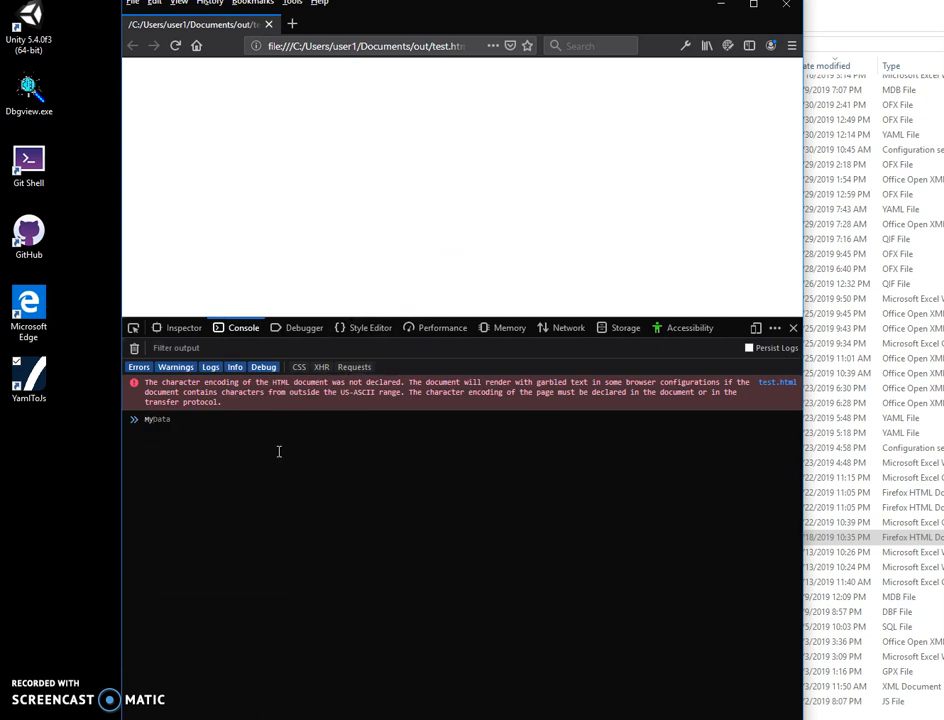
{"action": "type", "text": ".tables"}
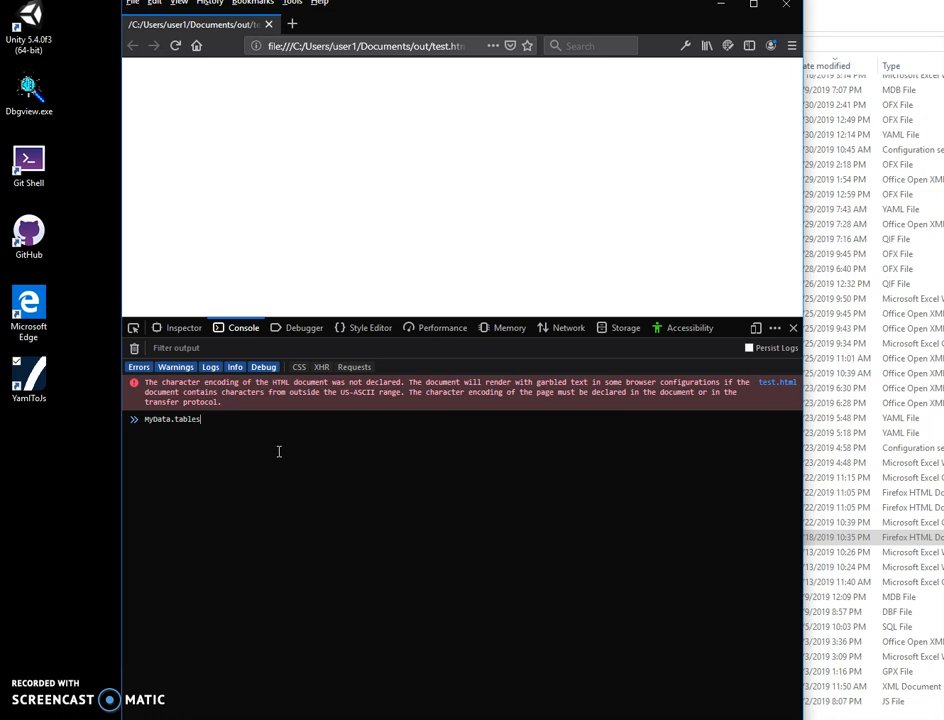
{"action": "type", "text": "."}
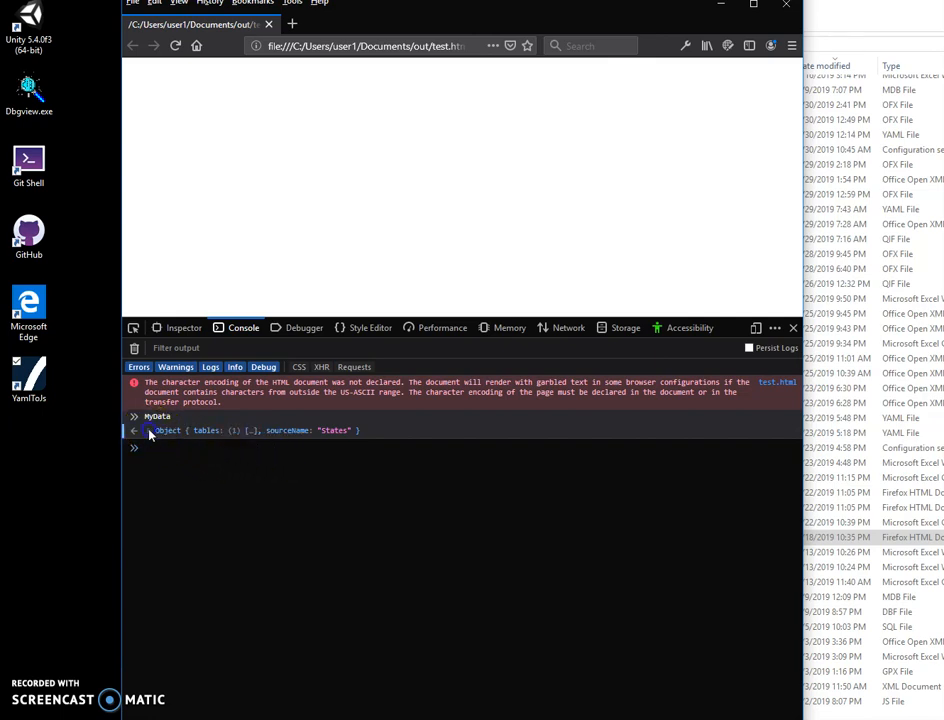
Step: Expand MyData, its tables list and tables[0] to reveal the States table's schema, data, id and name
{"action": "left_click", "coordinate": [136, 430]}
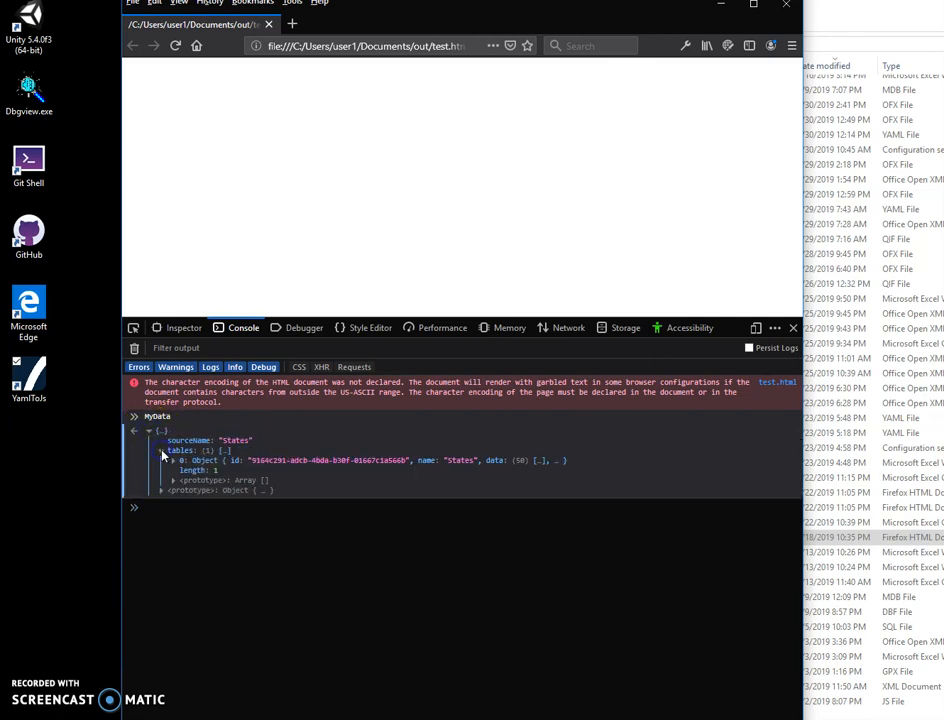
{"action": "left_click", "coordinate": [160, 450]}
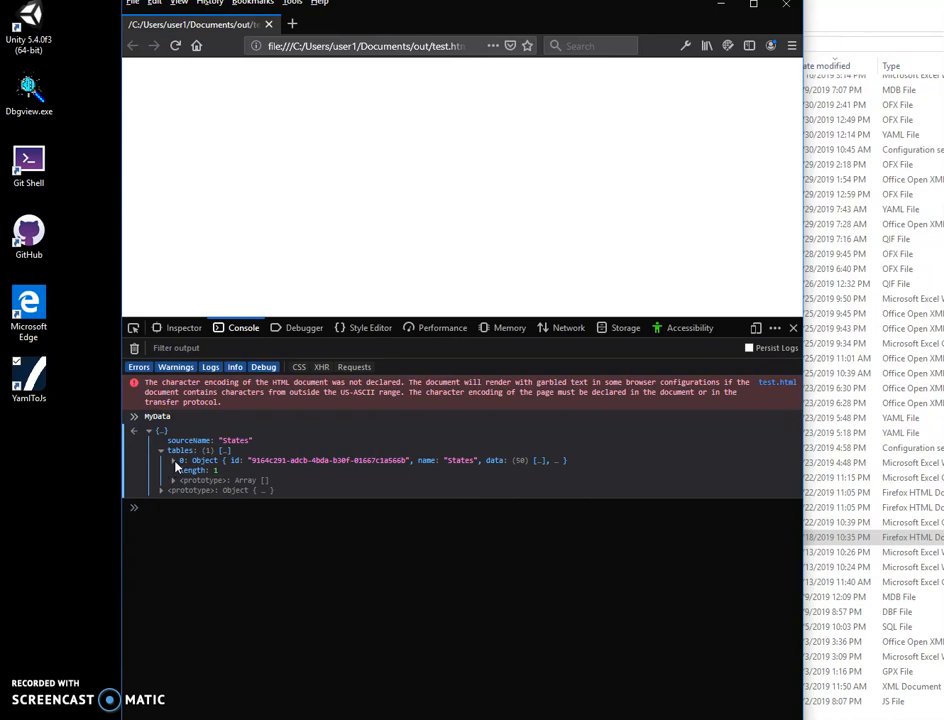
{"action": "left_click", "coordinate": [174, 480]}
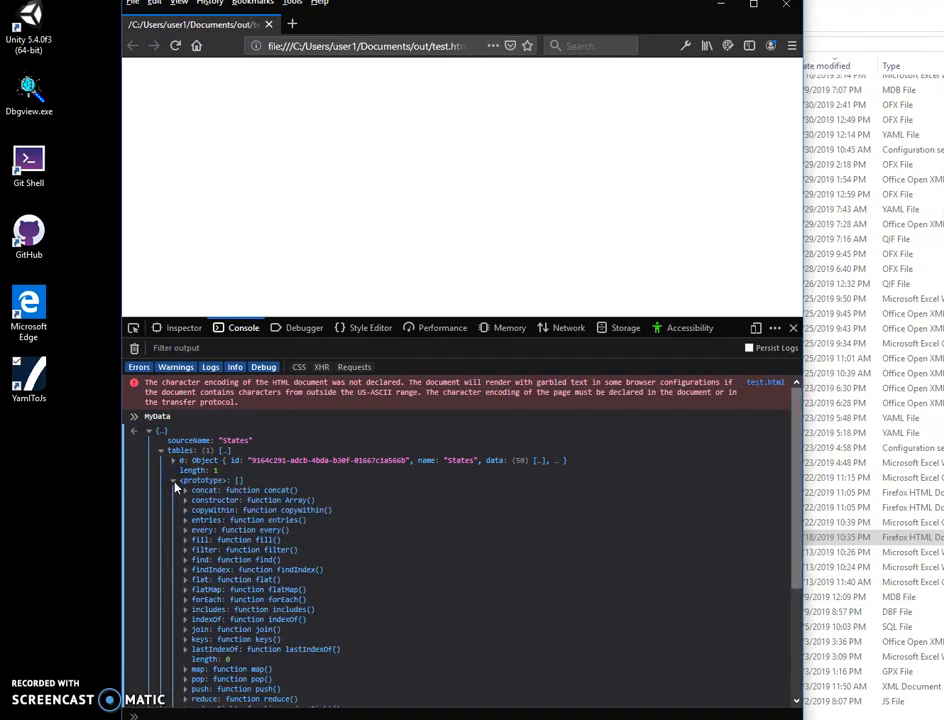
{"action": "left_click", "coordinate": [174, 480]}
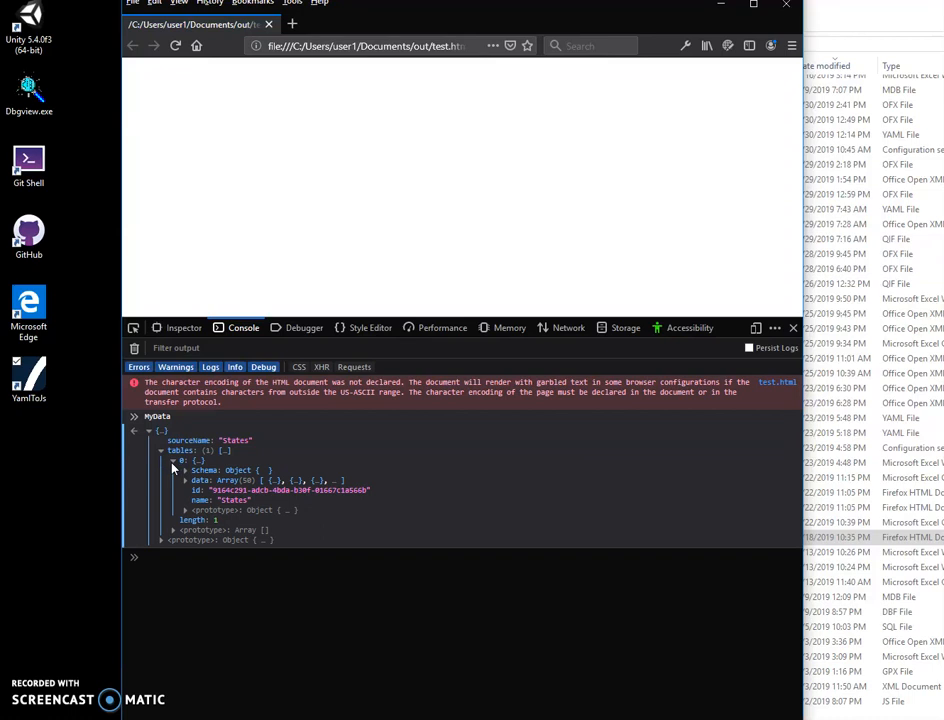
{"action": "left_click", "coordinate": [186, 480]}
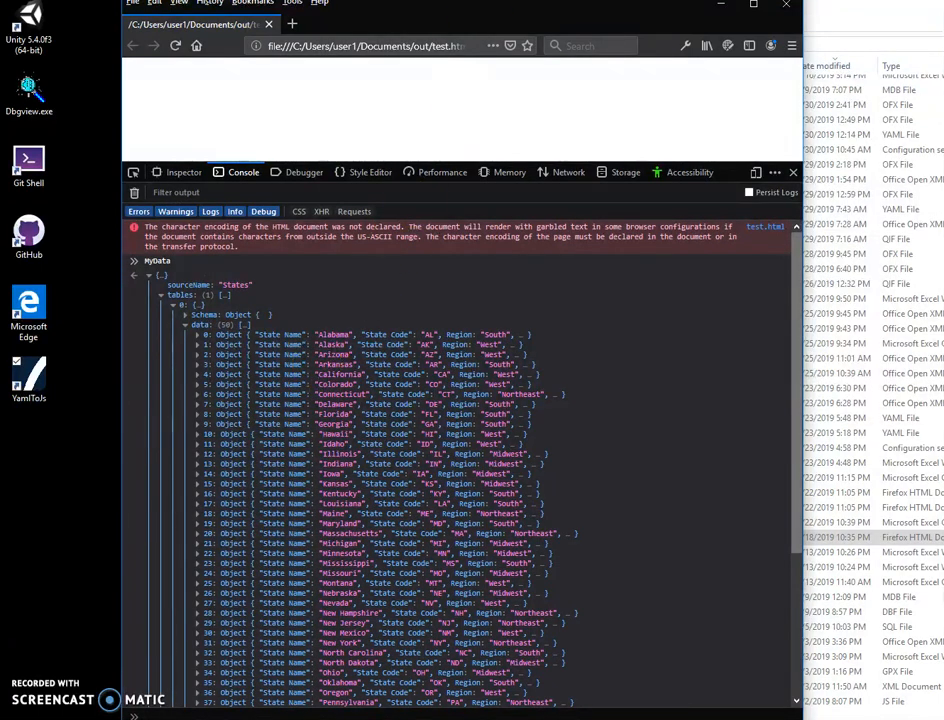
{"action": "mouse_move", "coordinate": [460, 20]}
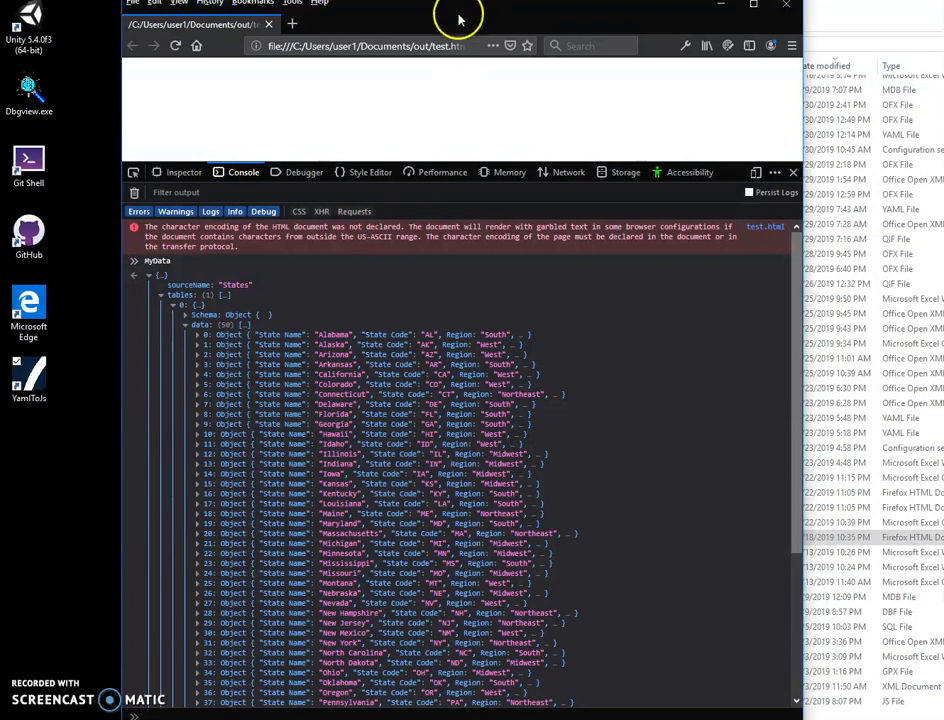
{"action": "mouse_move", "coordinate": [384, 290]}
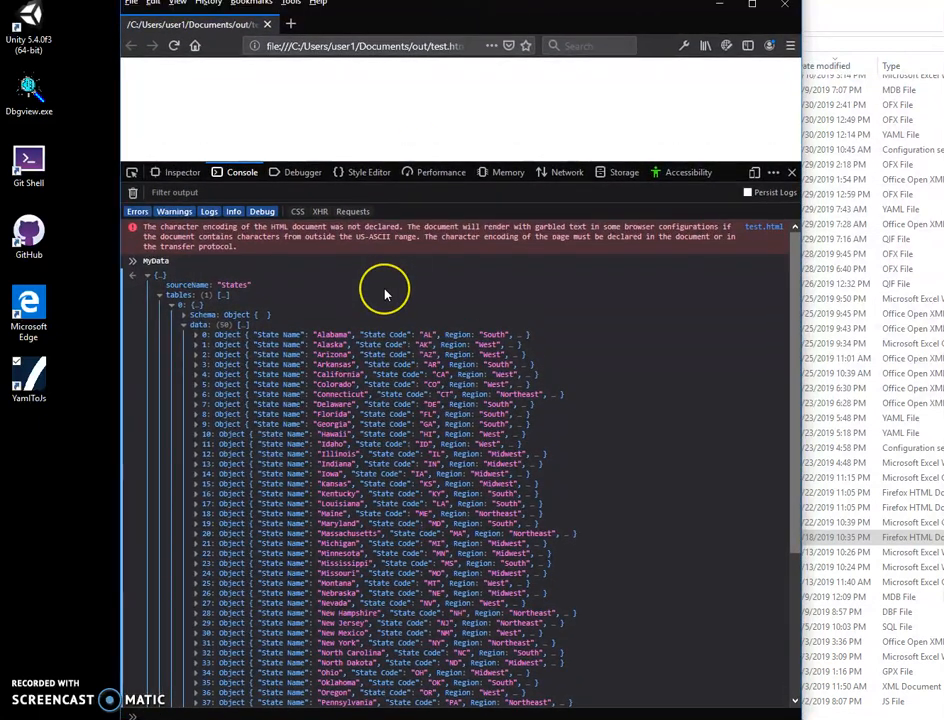
{"action": "mouse_move", "coordinate": [532, 64]}
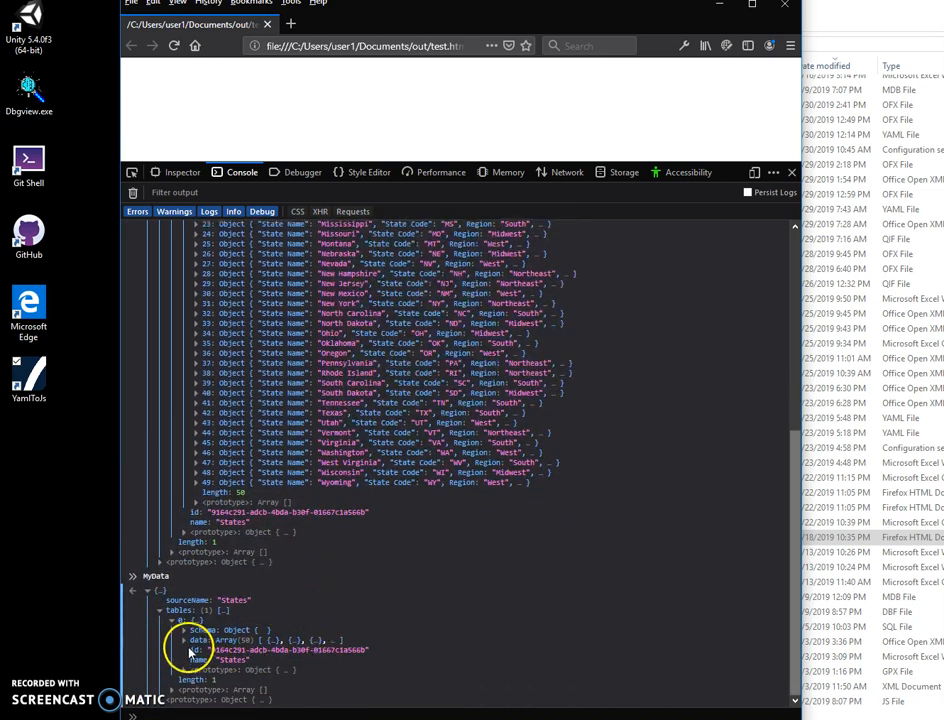
Step: Expand the States table's data: Array(50) to list all 50 state records
{"action": "left_click", "coordinate": [184, 640]}
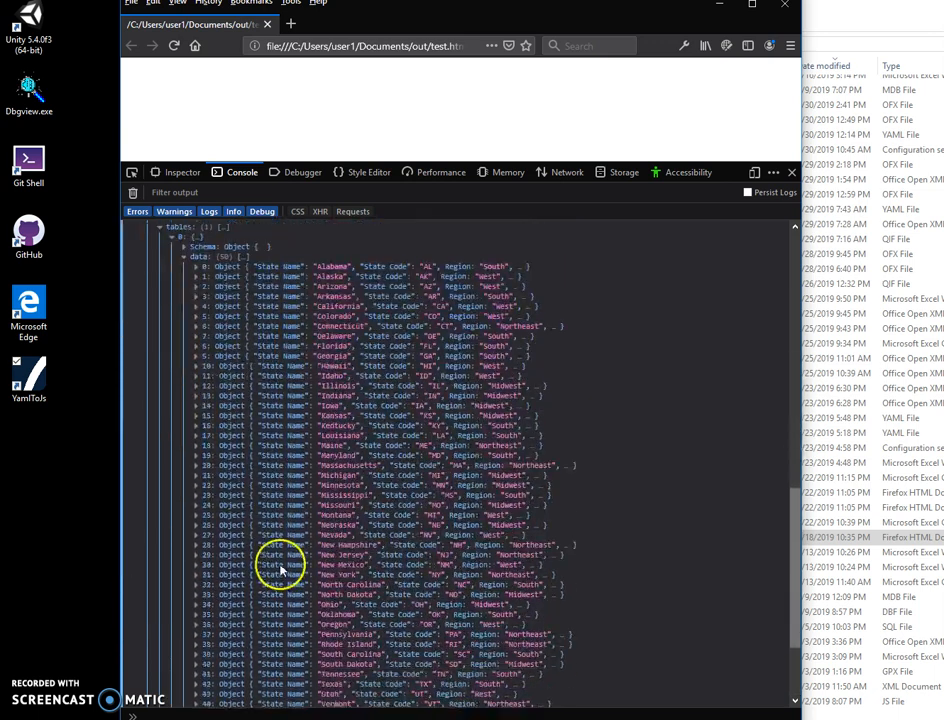